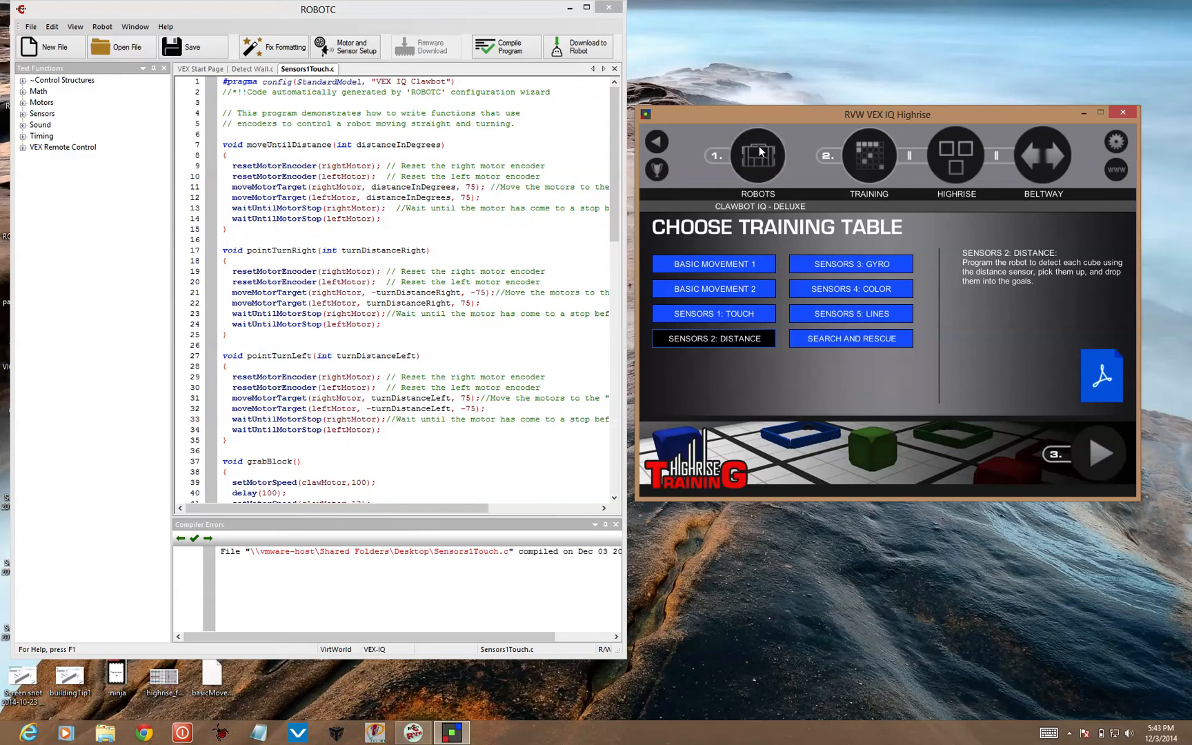
Step: Compare Clawbot IQ and Clawbot IQ - Deluxe in the Robots list, leaving Clawbot IQ - Deluxe selected
left_click(757, 154)
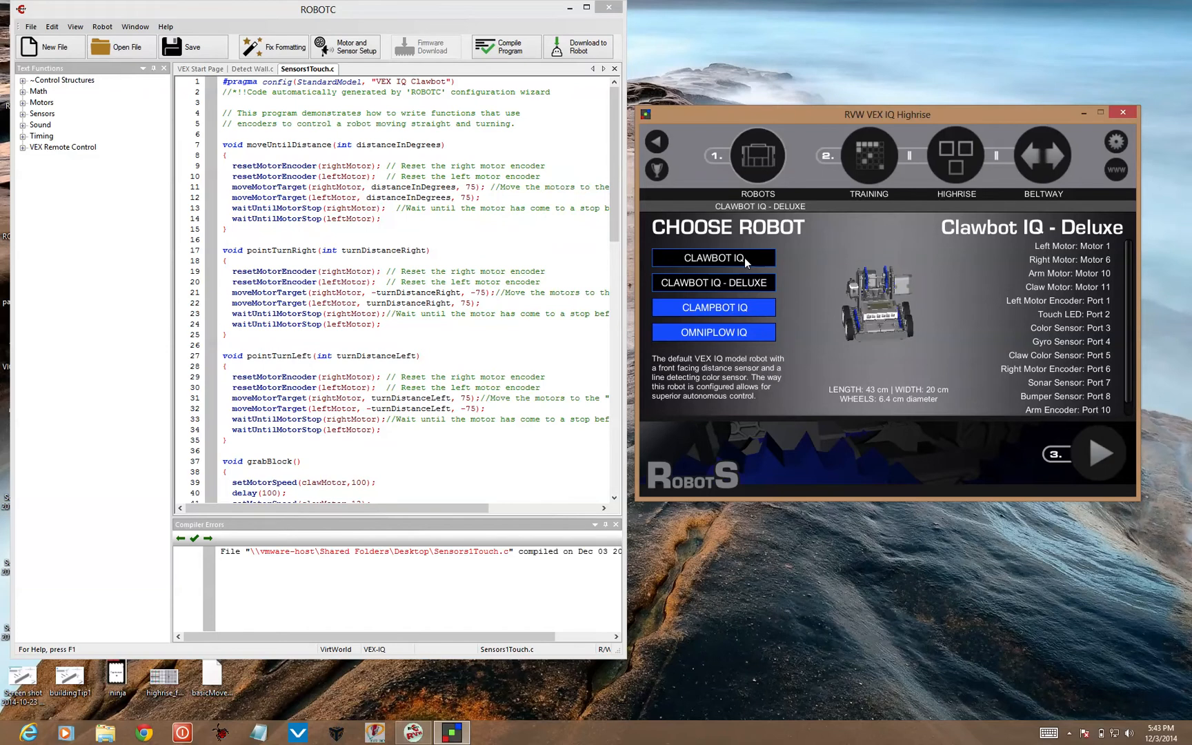
left_click(713, 257)
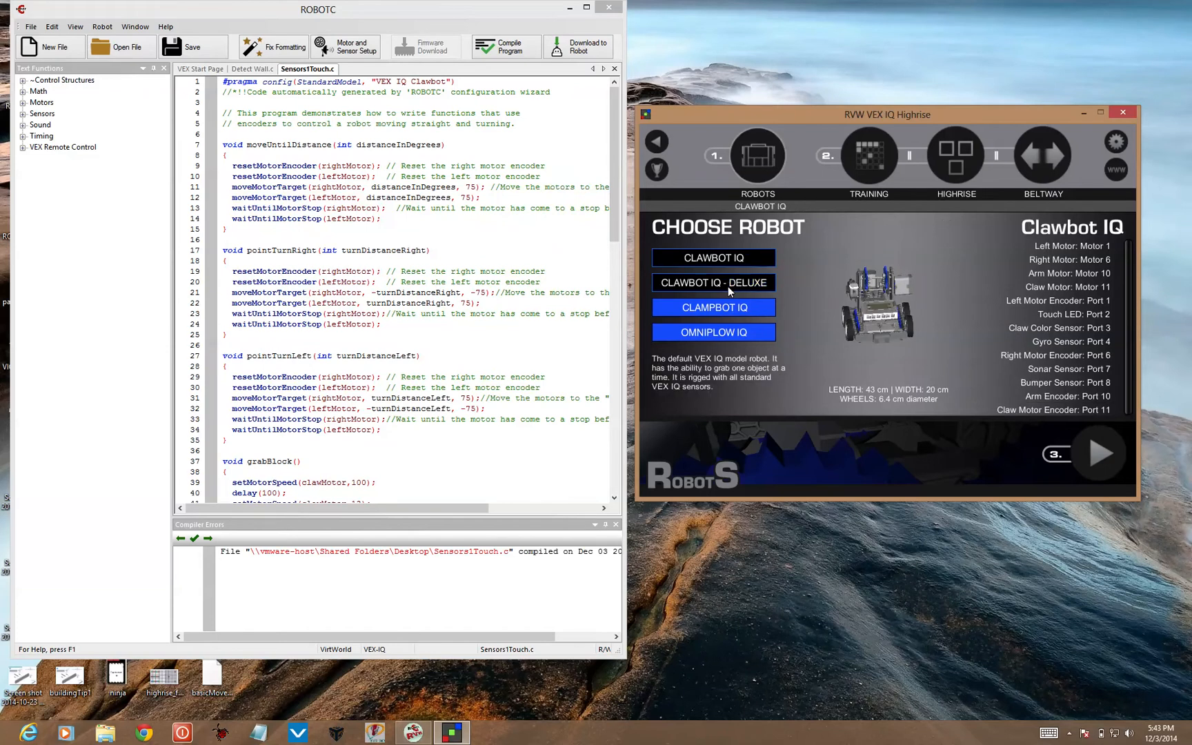
left_click(713, 283)
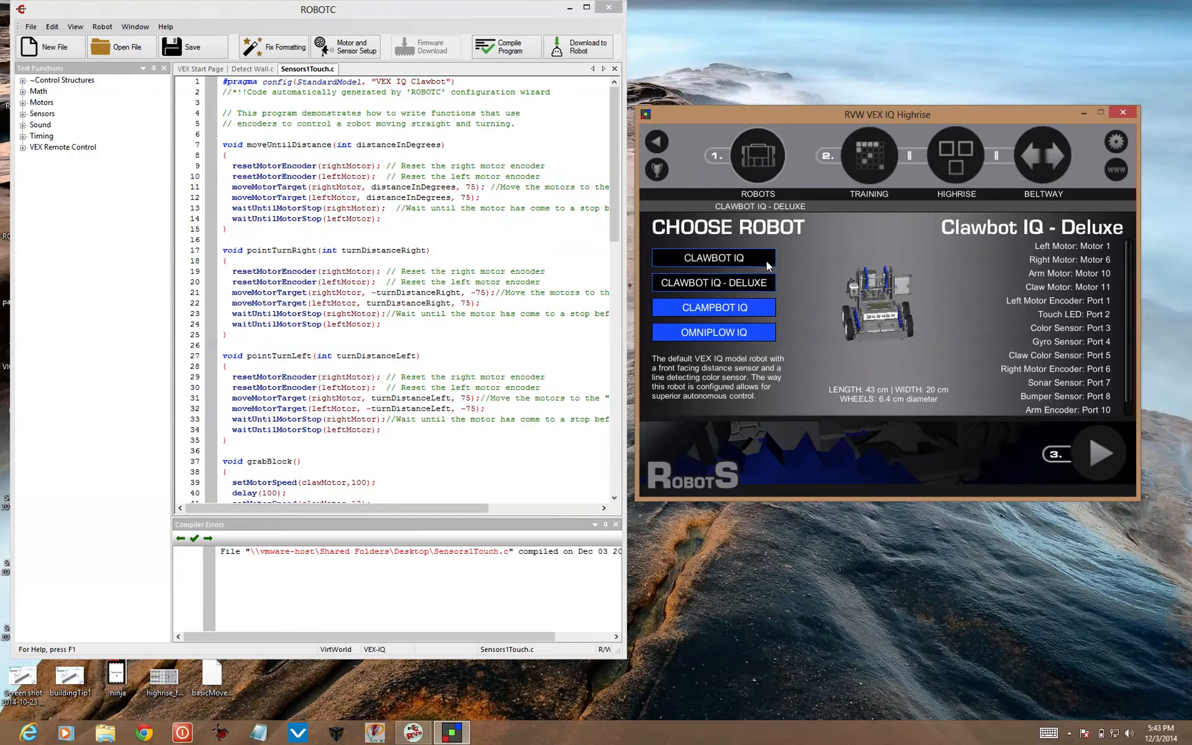
left_click(714, 257)
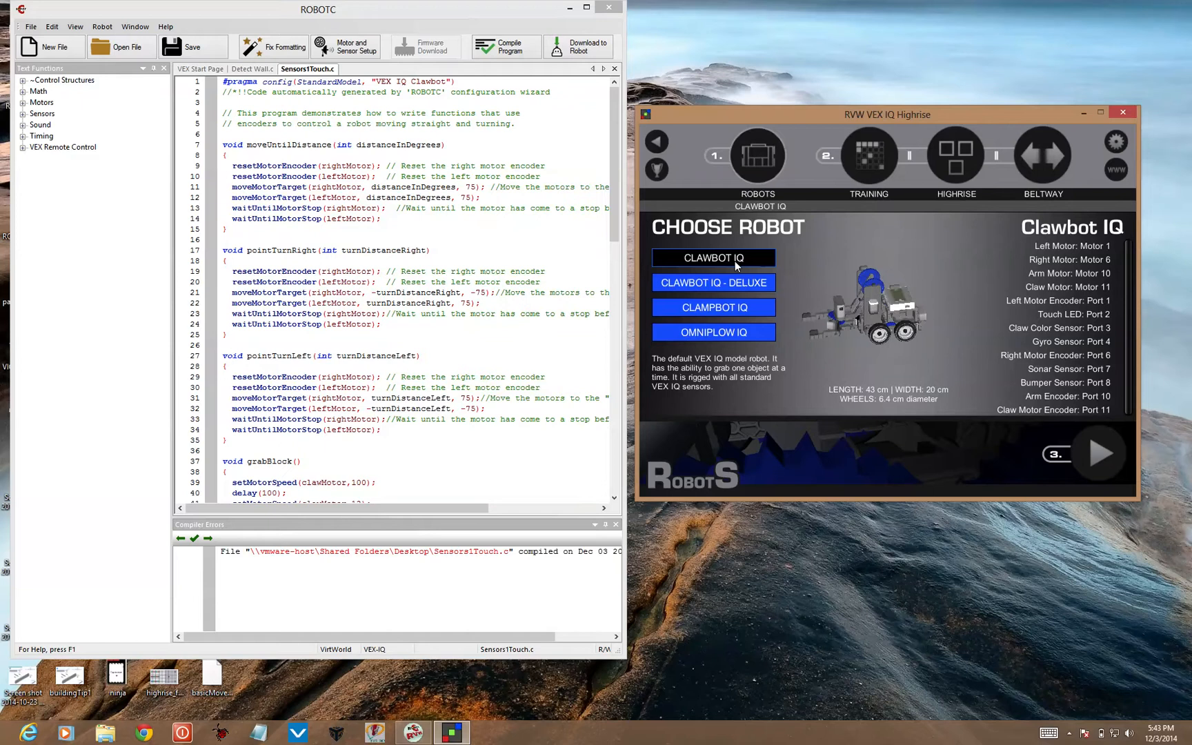
left_click(715, 282)
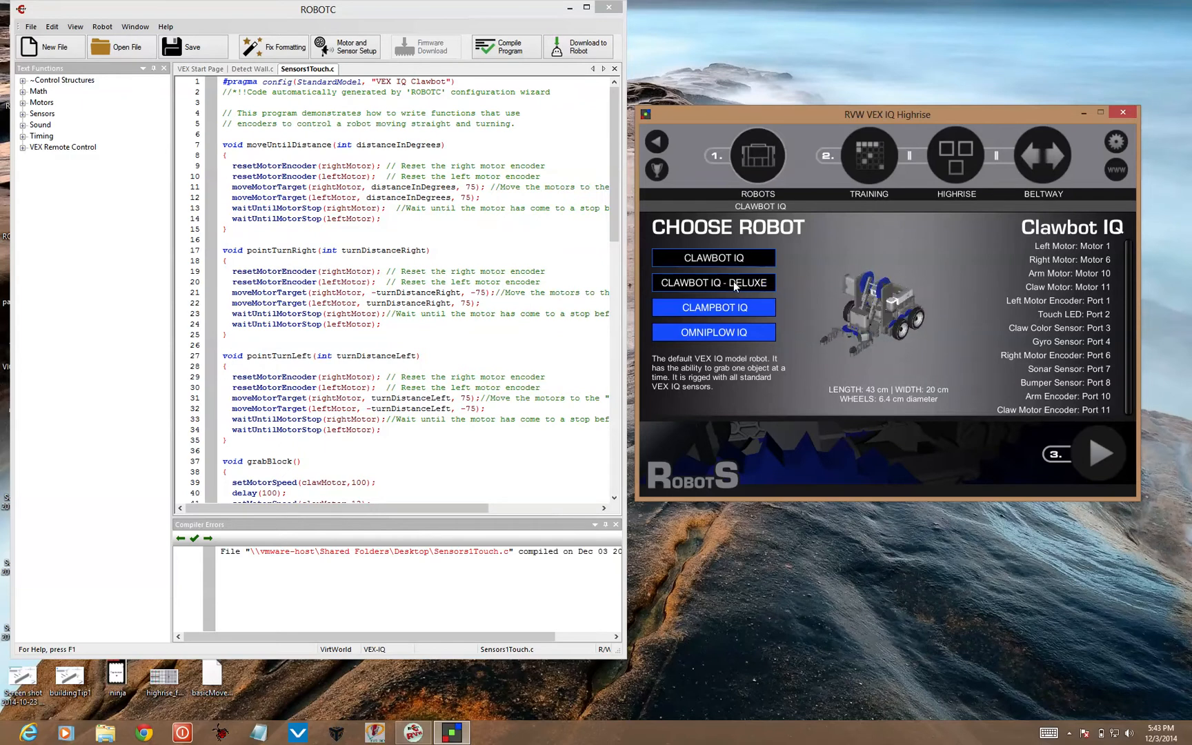
left_click(714, 283)
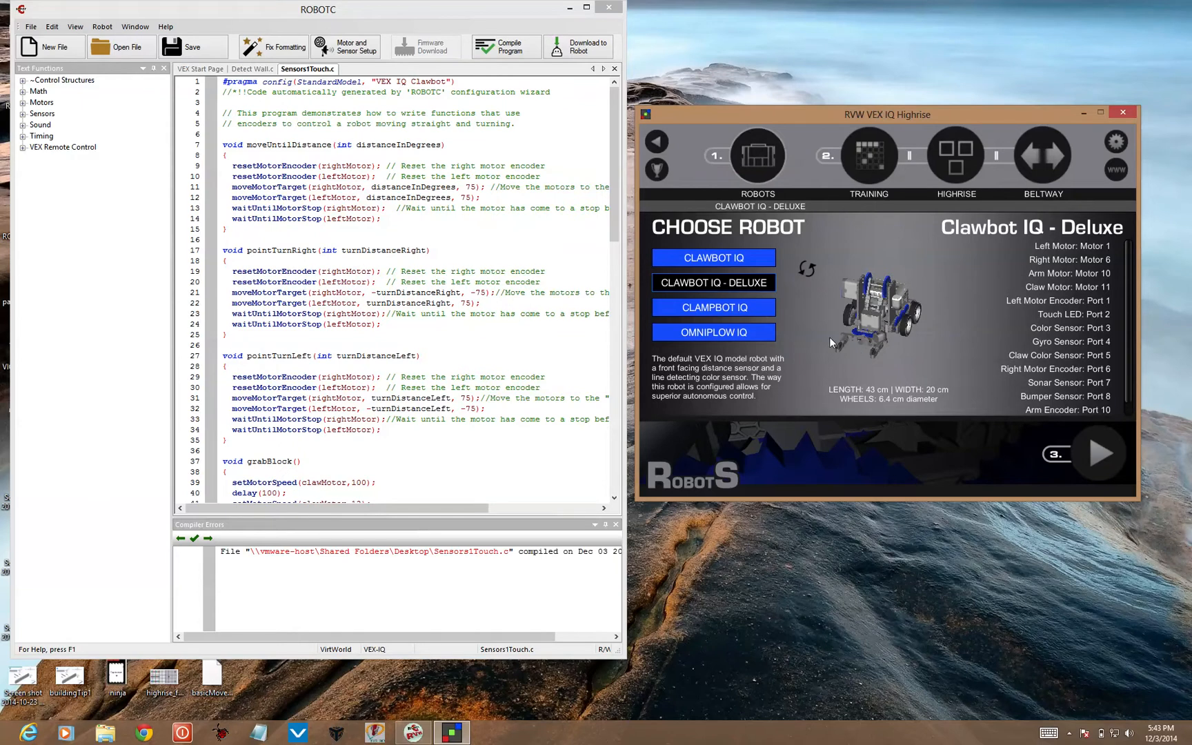
mouse_move(865, 177)
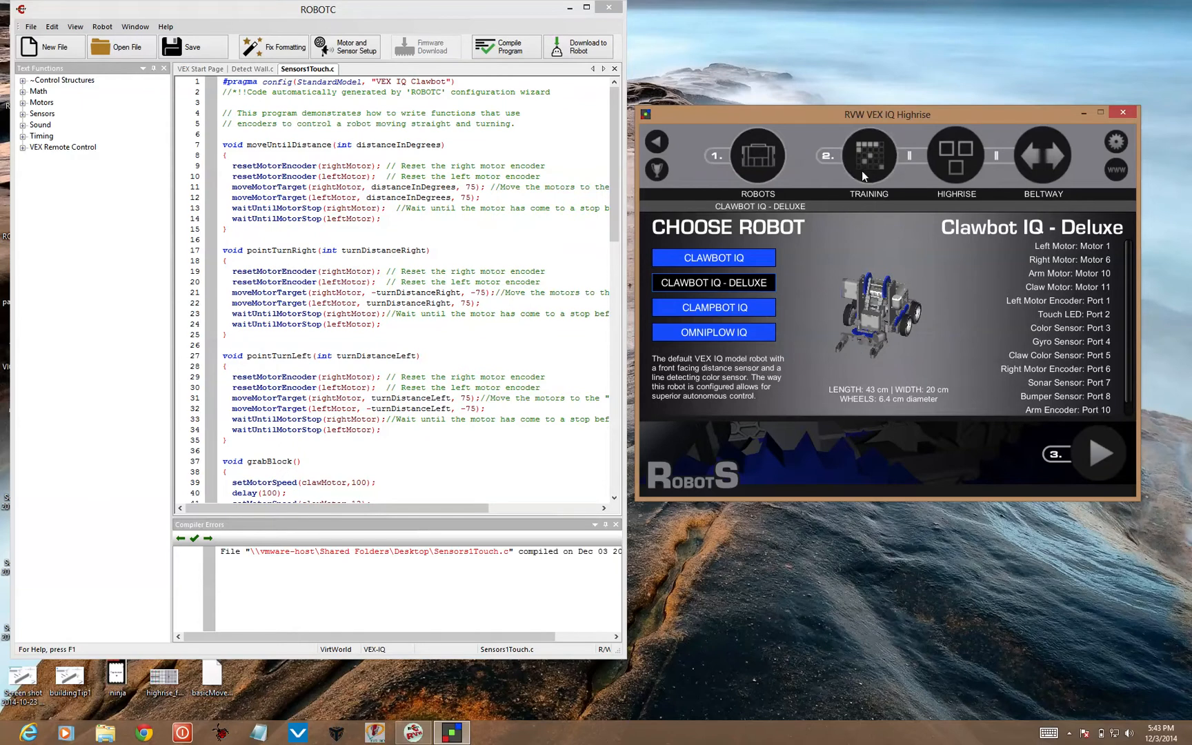
Step: Launch the Sensors 2: Distance training table from the Training list
left_click(869, 155)
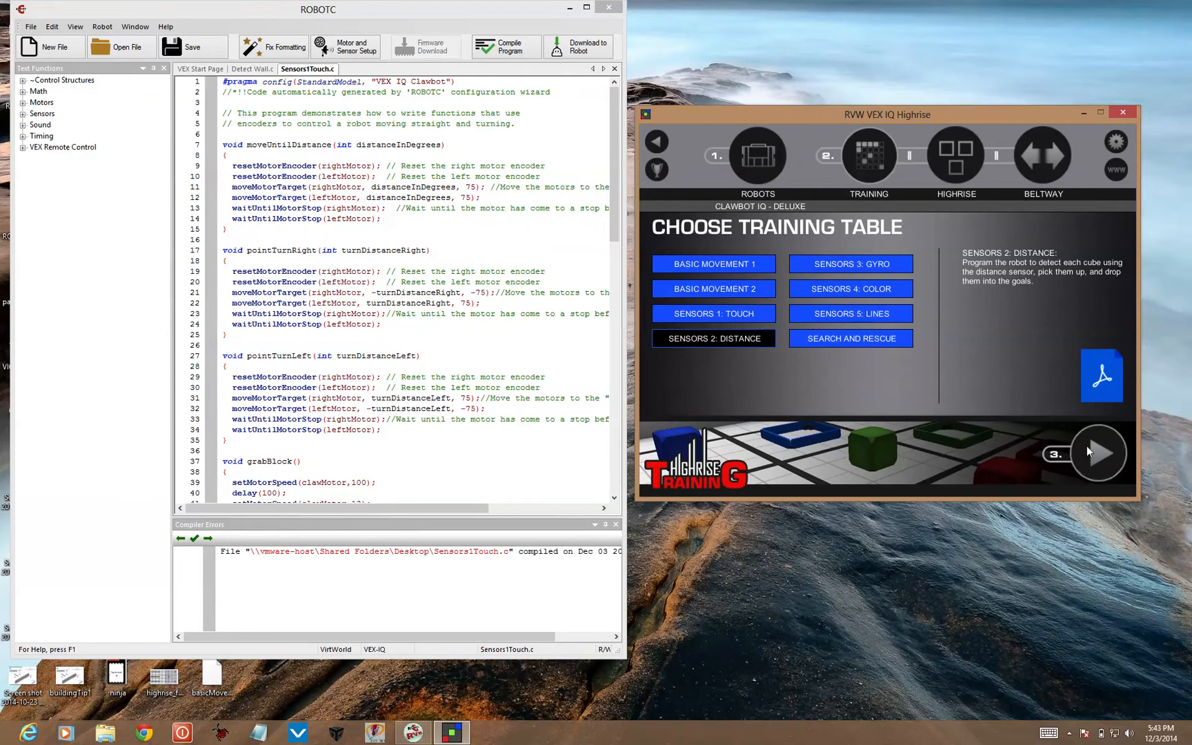
left_click(1101, 454)
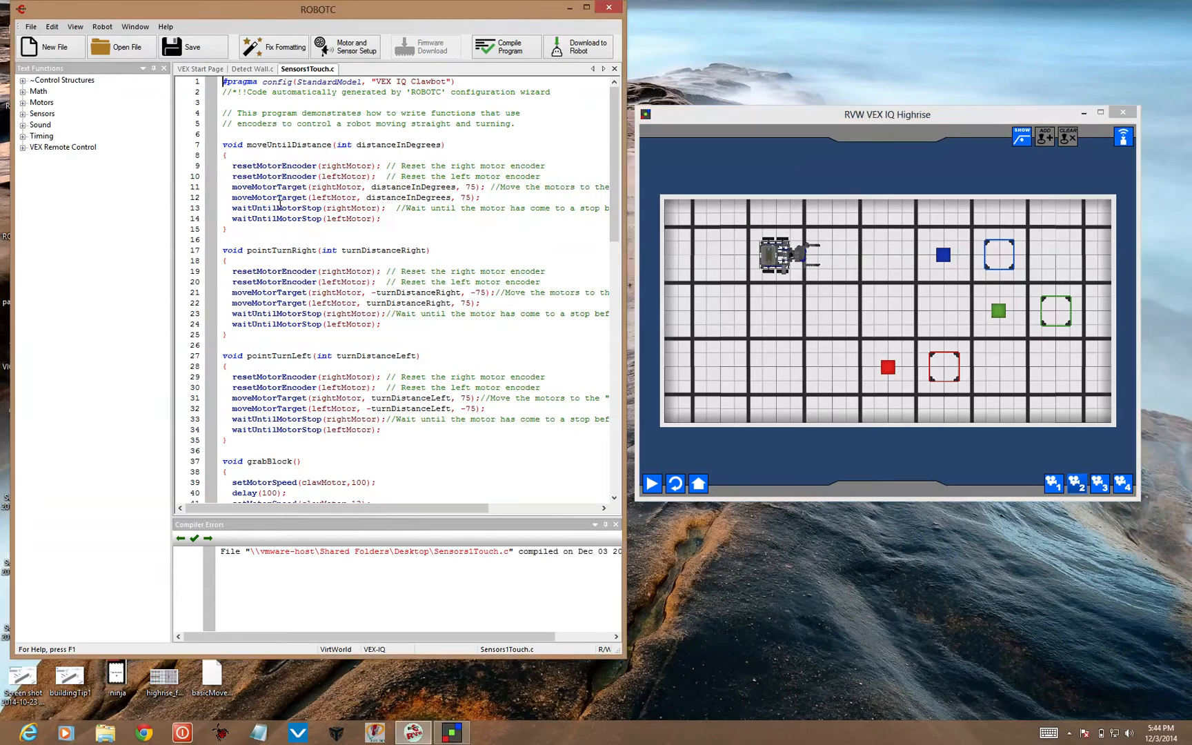
Step: Switch to Detect Wall.c and browse the VEX IQ Distance Sensor sample programs
left_click(253, 69)
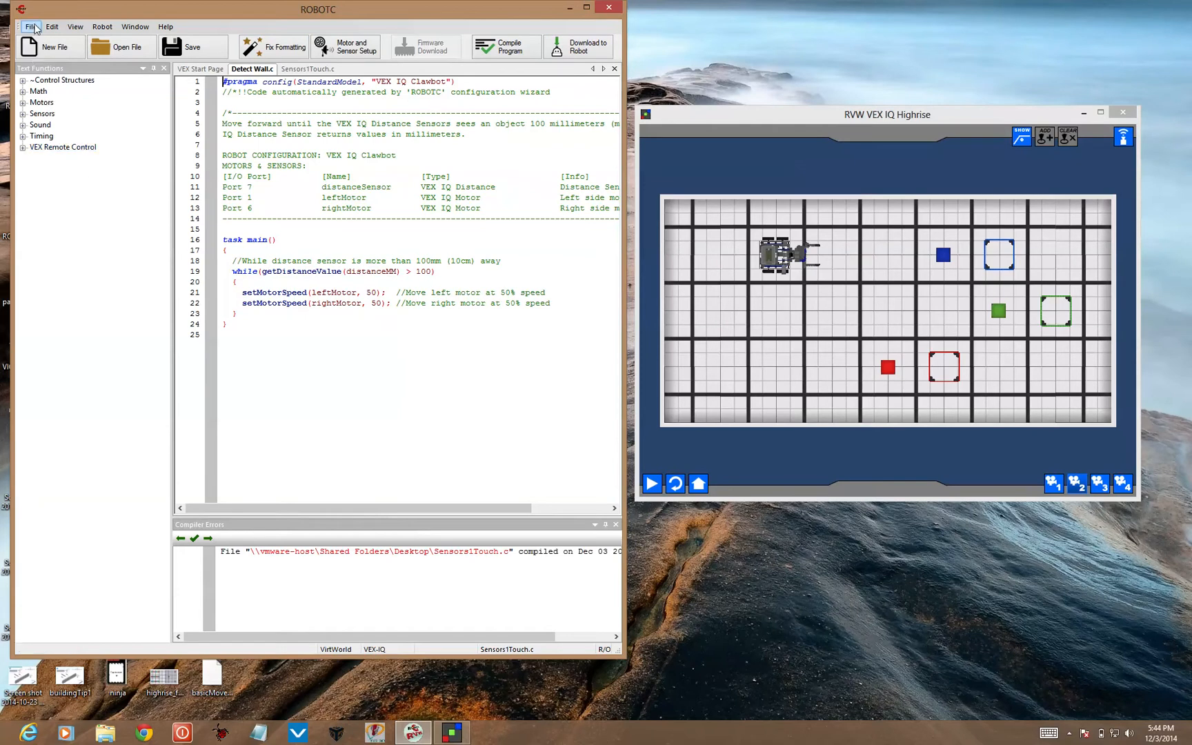
left_click(31, 24)
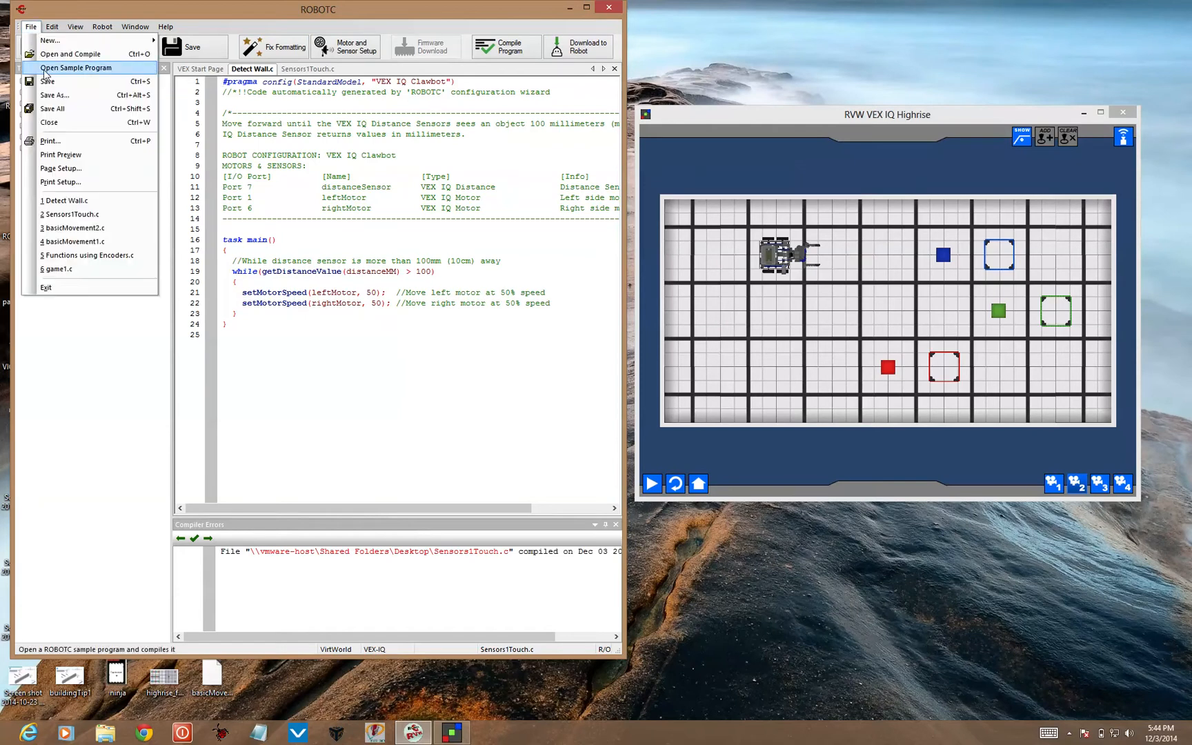
left_click(71, 68)
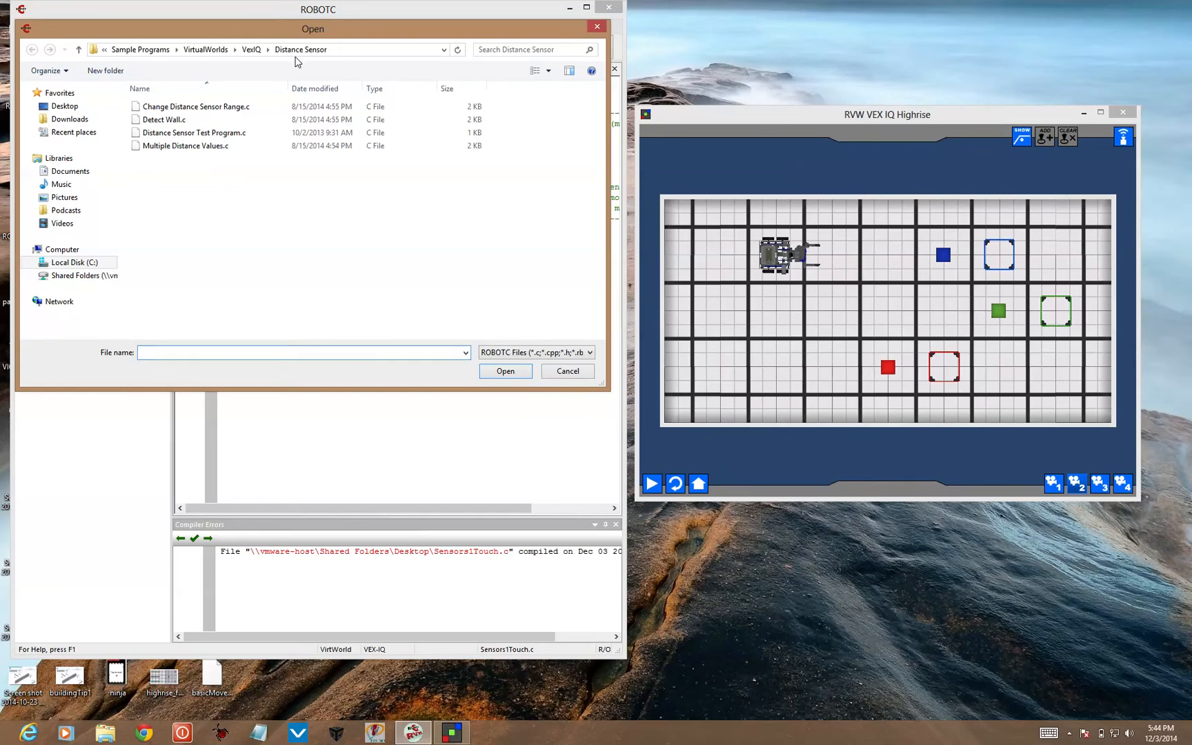
mouse_move(395, 304)
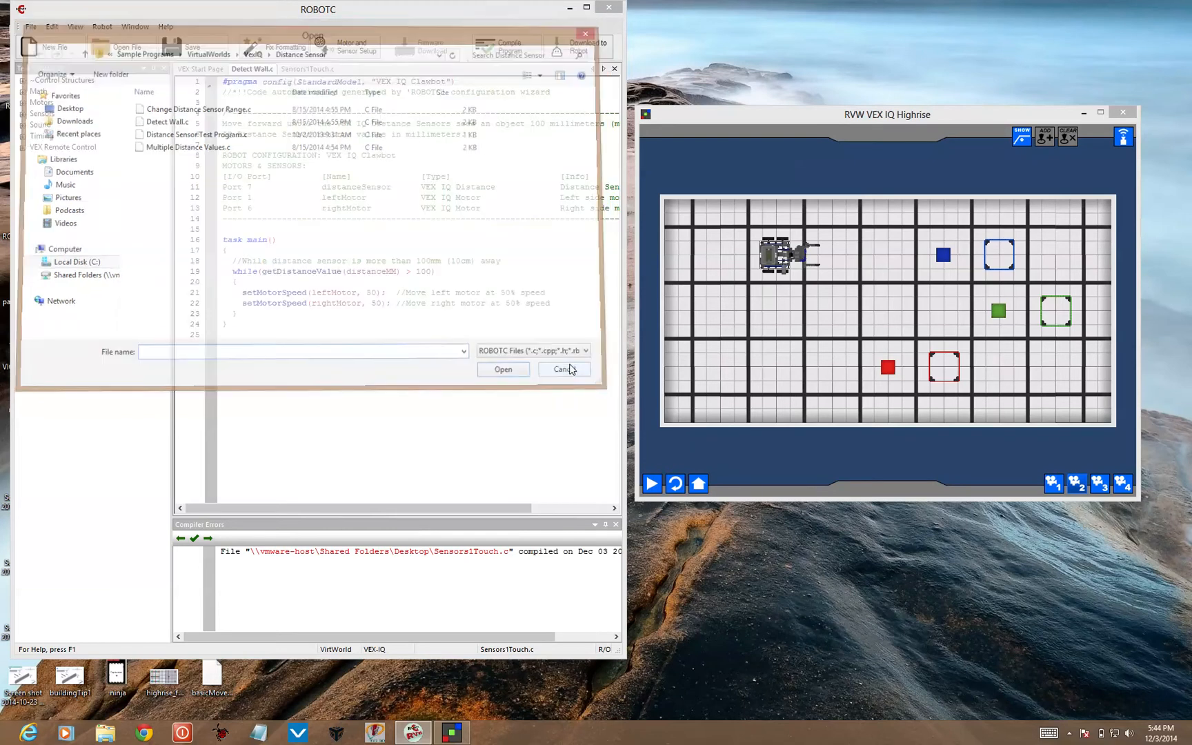
left_click(563, 370)
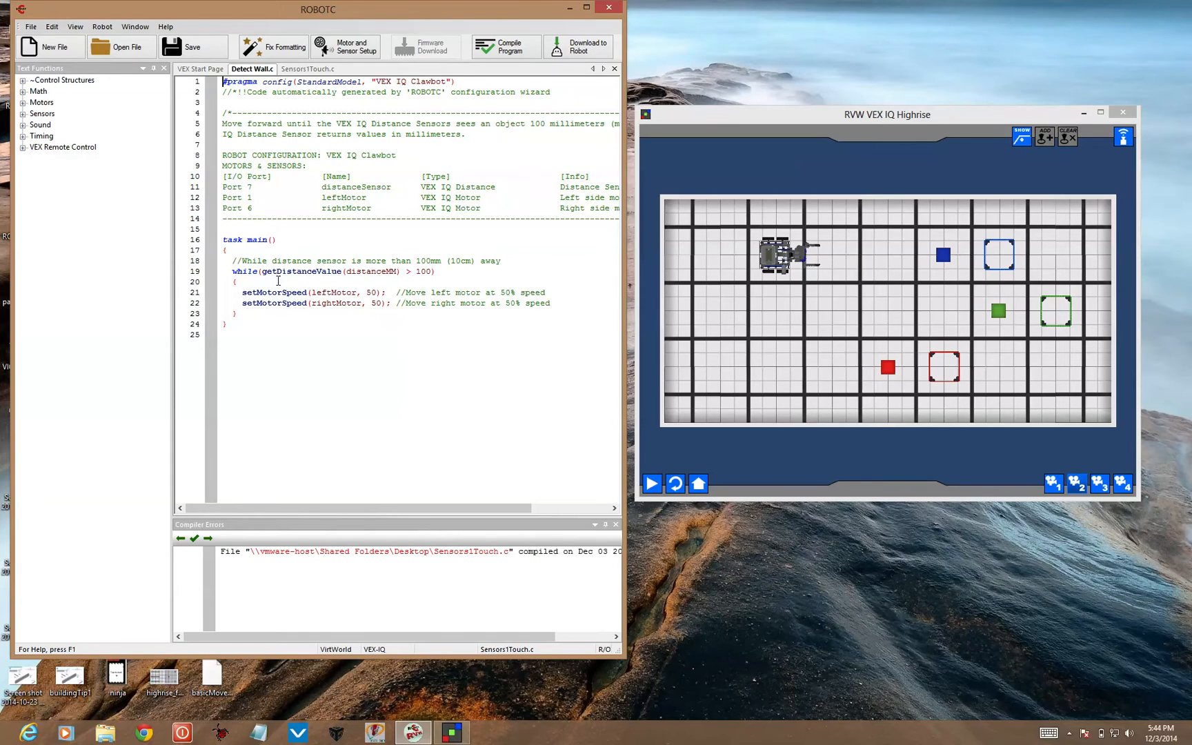
mouse_move(357, 282)
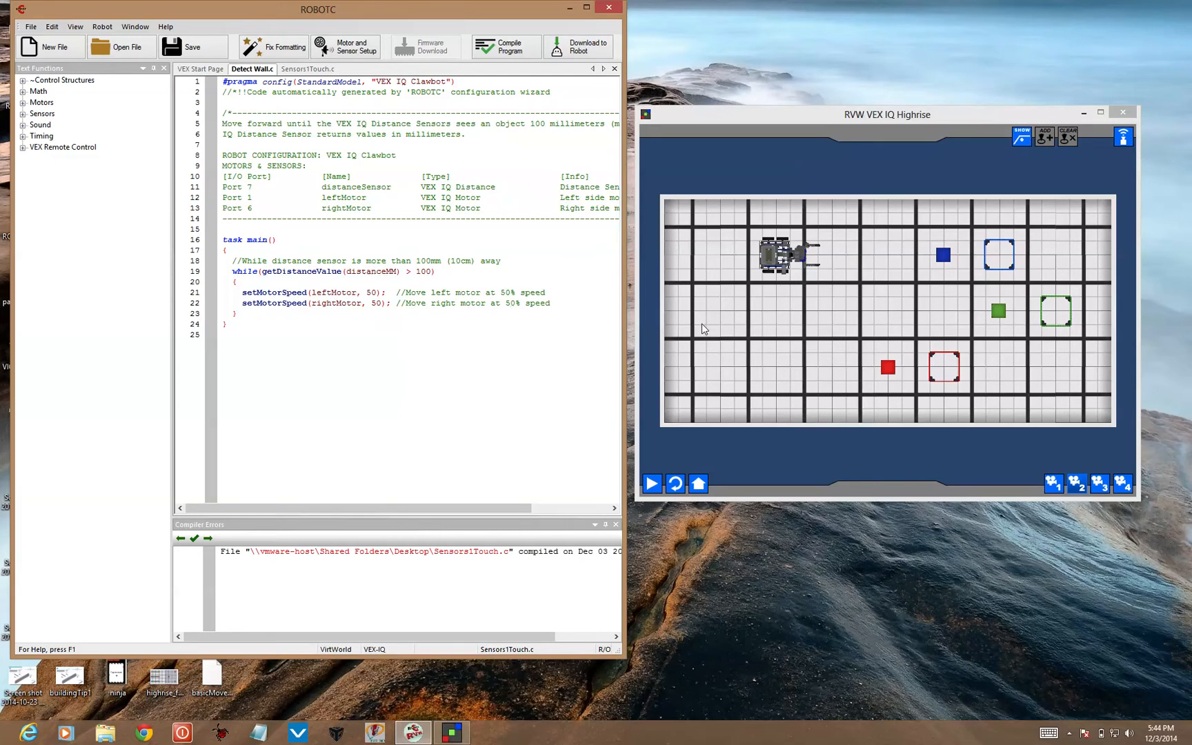
mouse_move(927, 266)
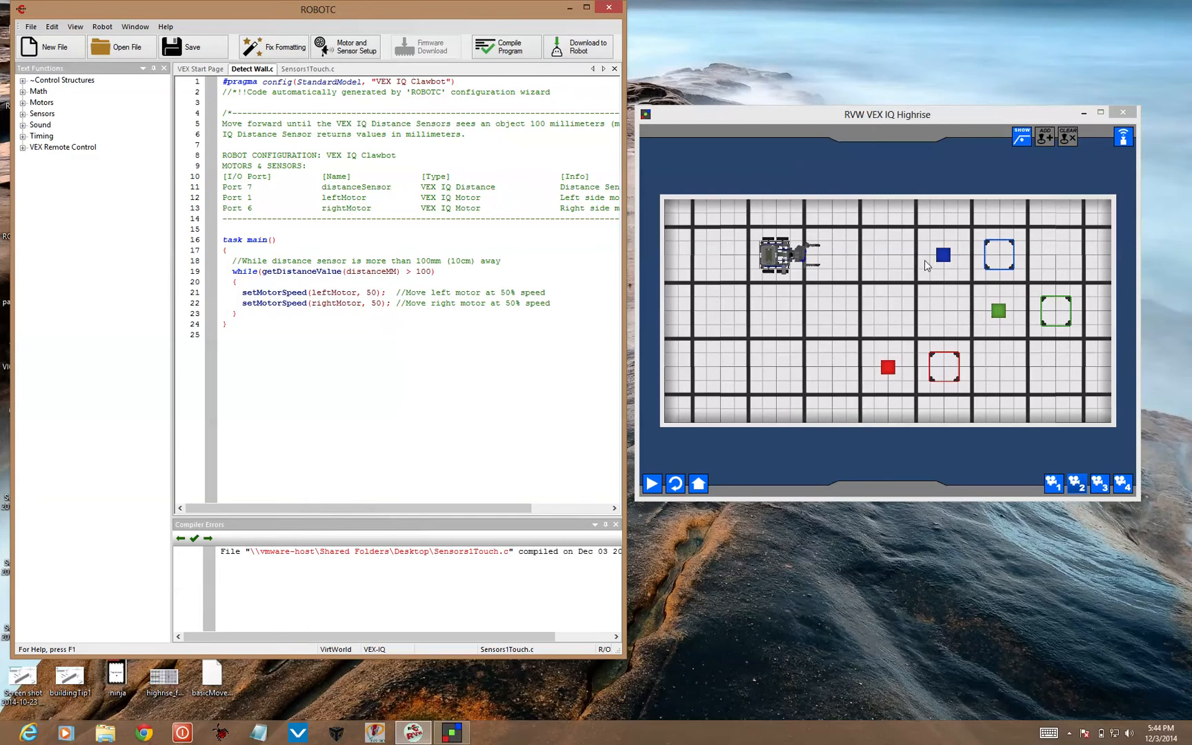
mouse_move(721, 315)
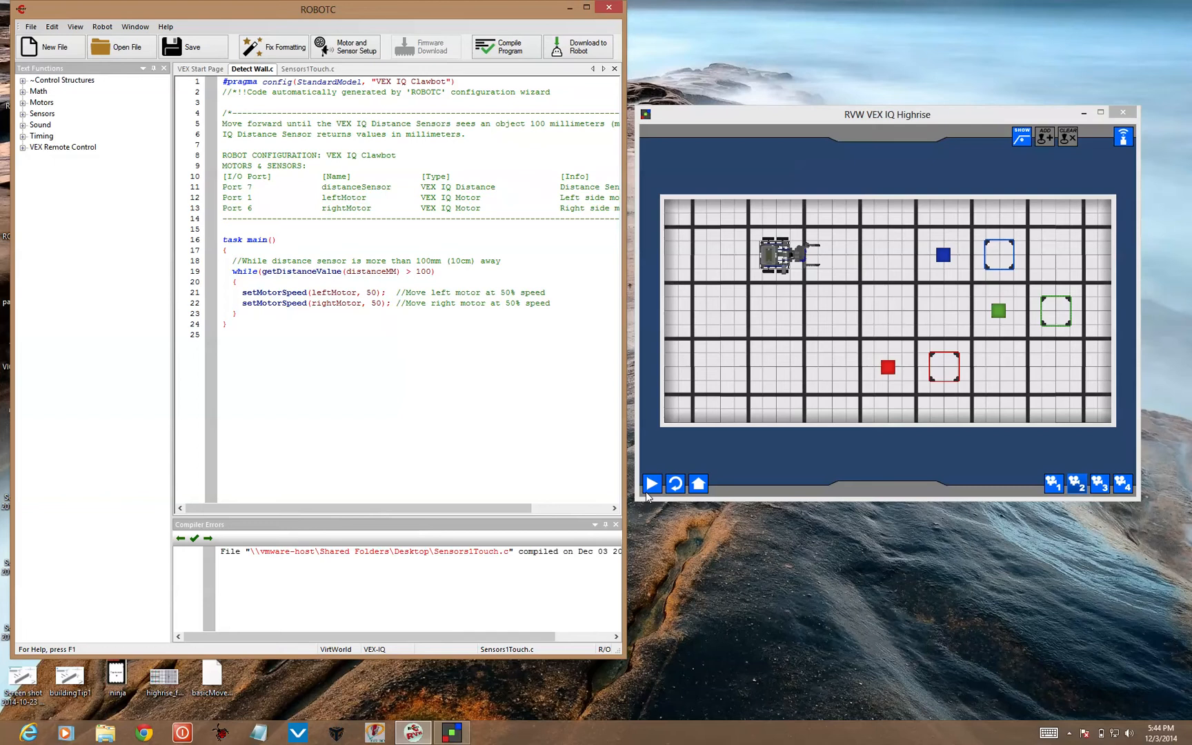
Step: Compile and download the Detect Wall program to the virtual Clawbot
left_click(652, 484)
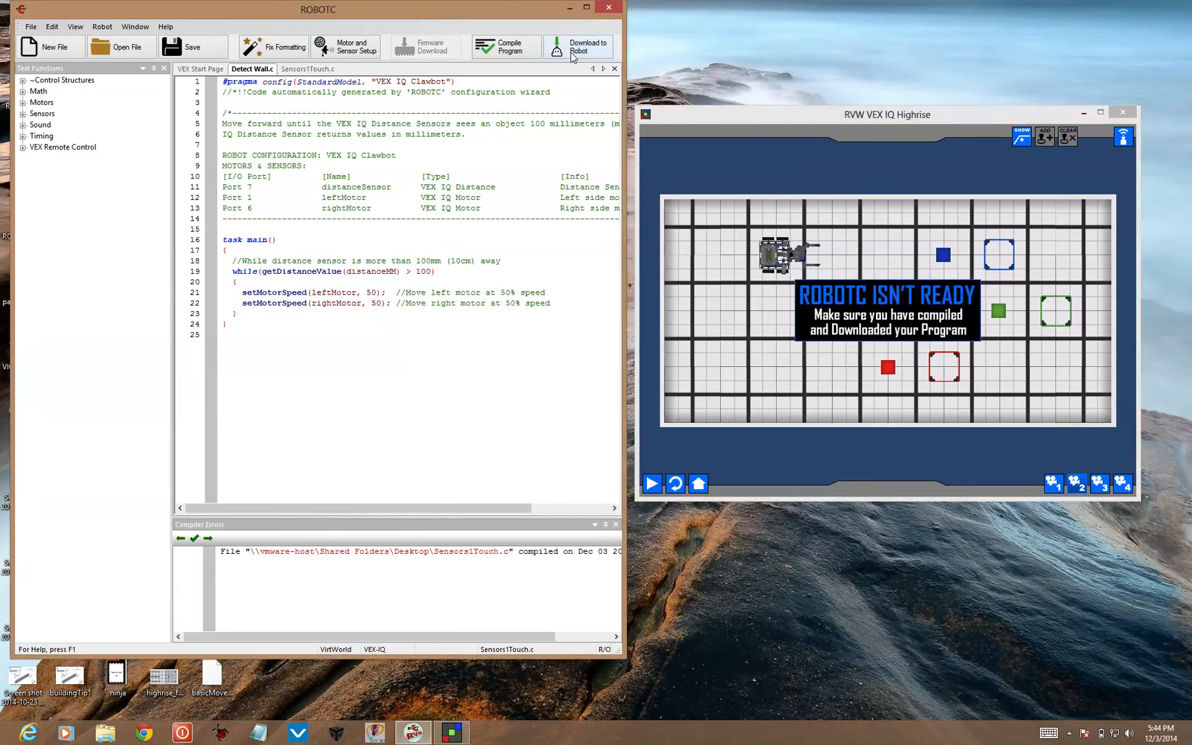
left_click(580, 46)
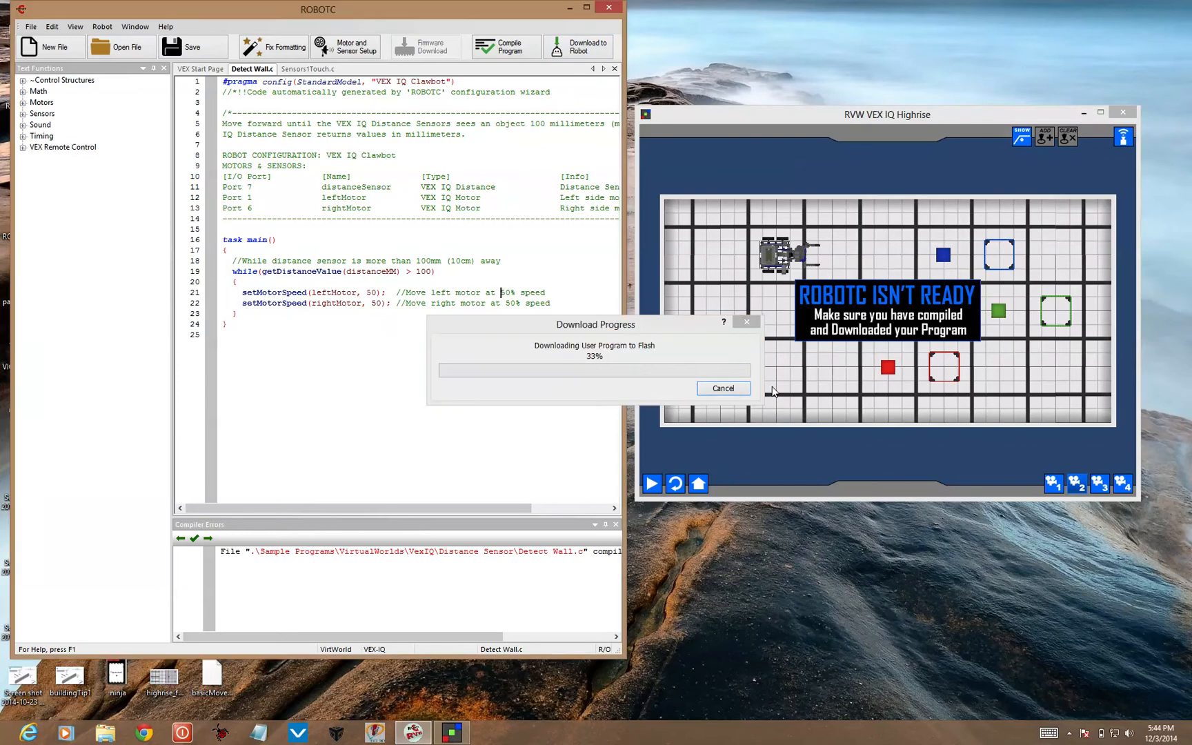
left_click(723, 390)
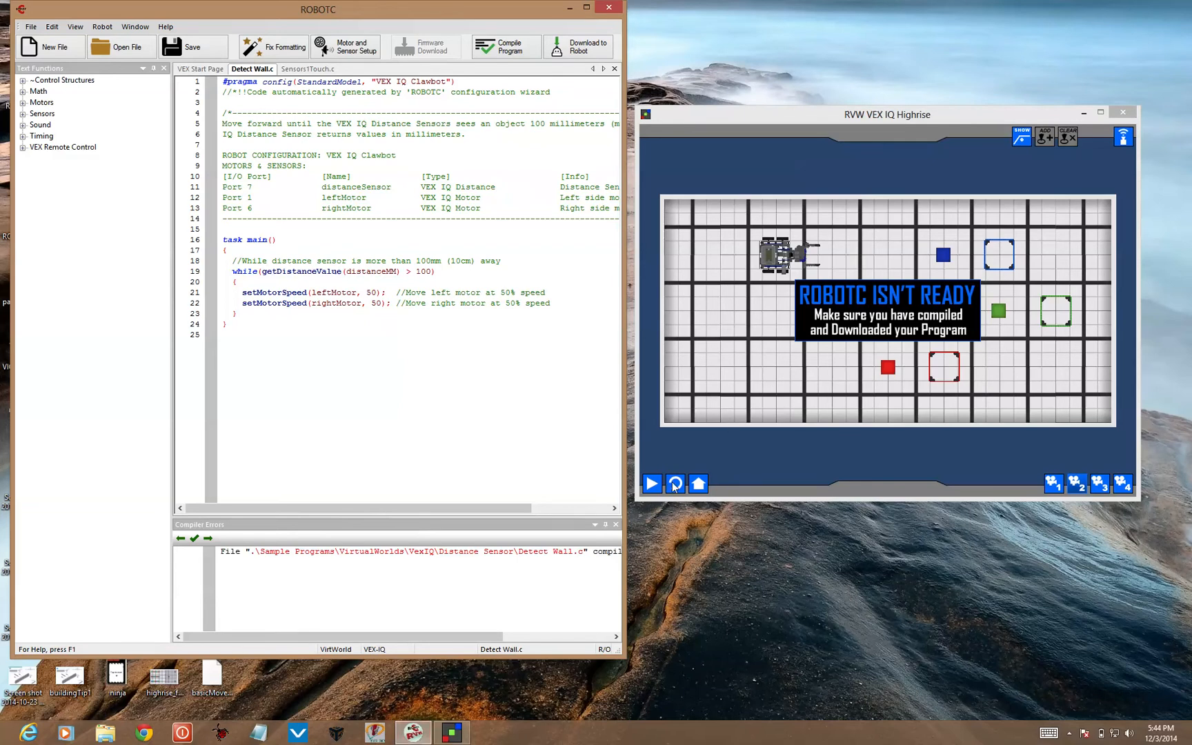
Step: Reset the virtual field so the robot picks up the downloaded program
left_click(653, 485)
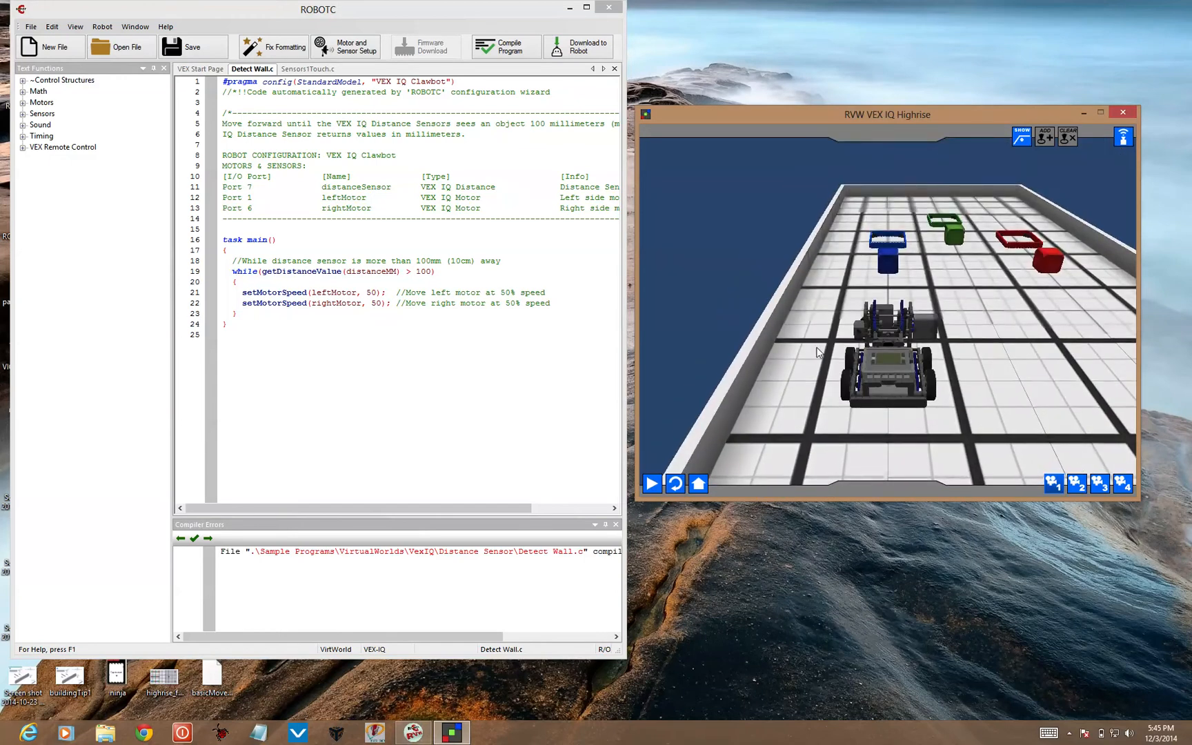
left_click(653, 484)
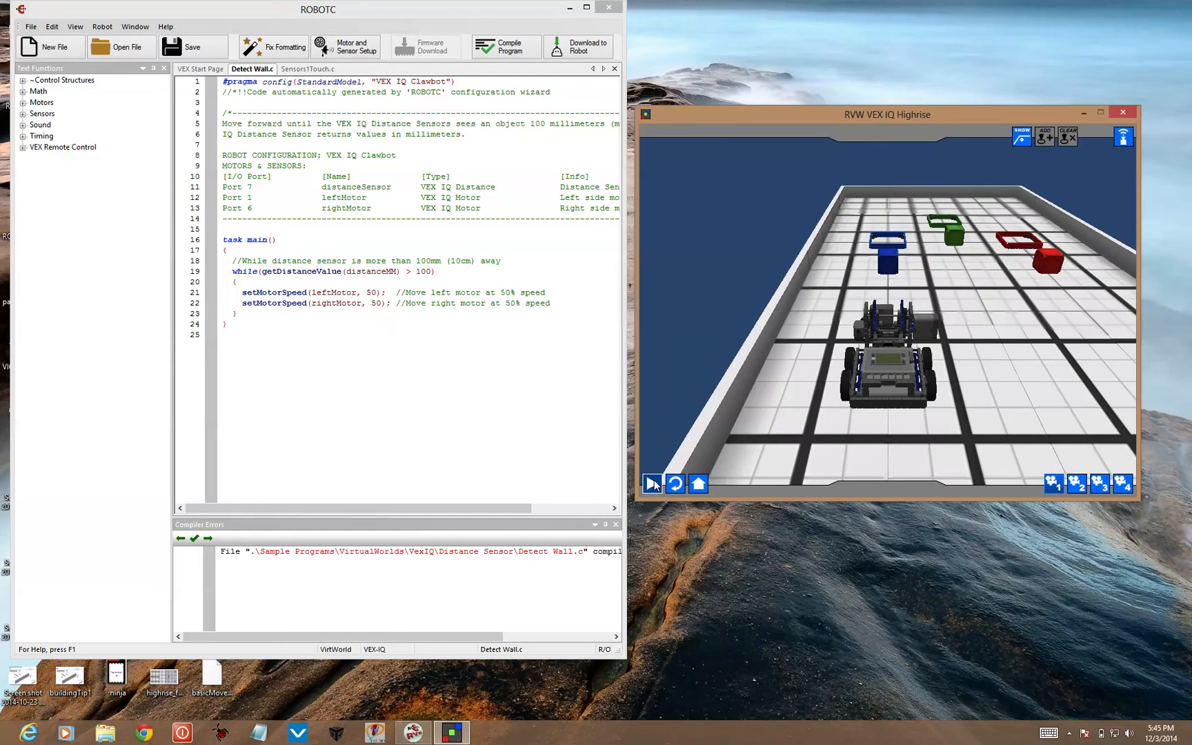
left_click(653, 485)
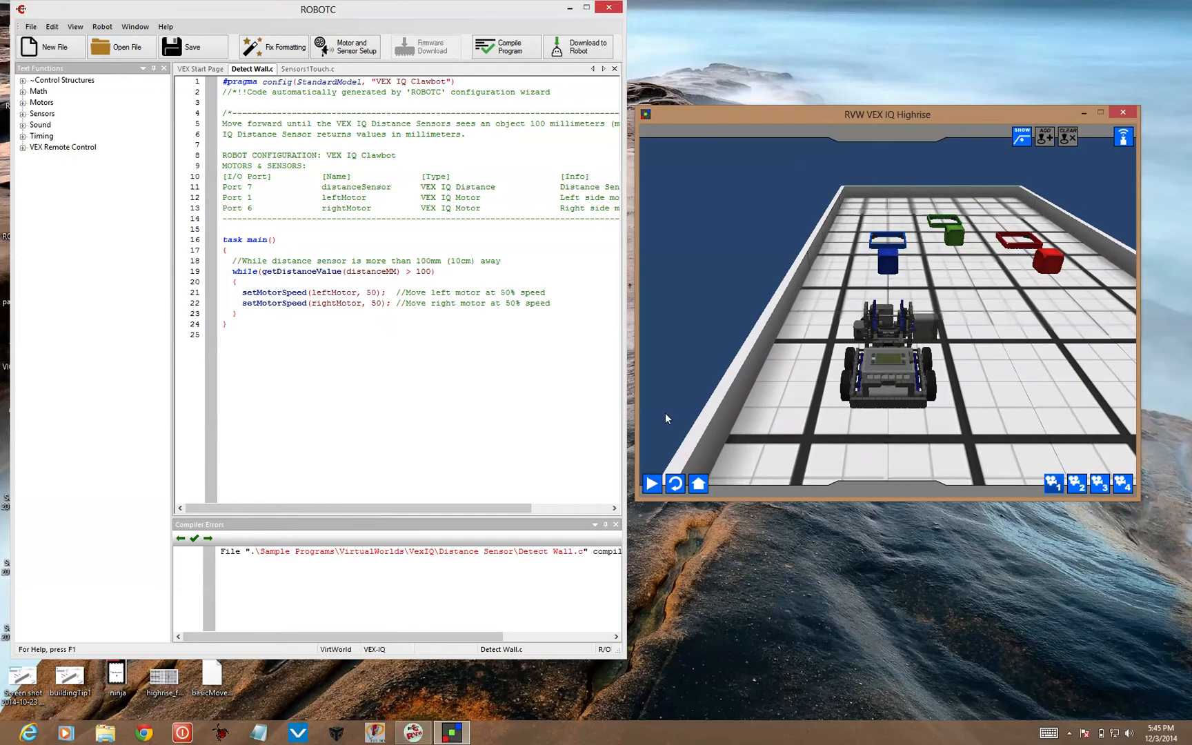
mouse_move(728, 417)
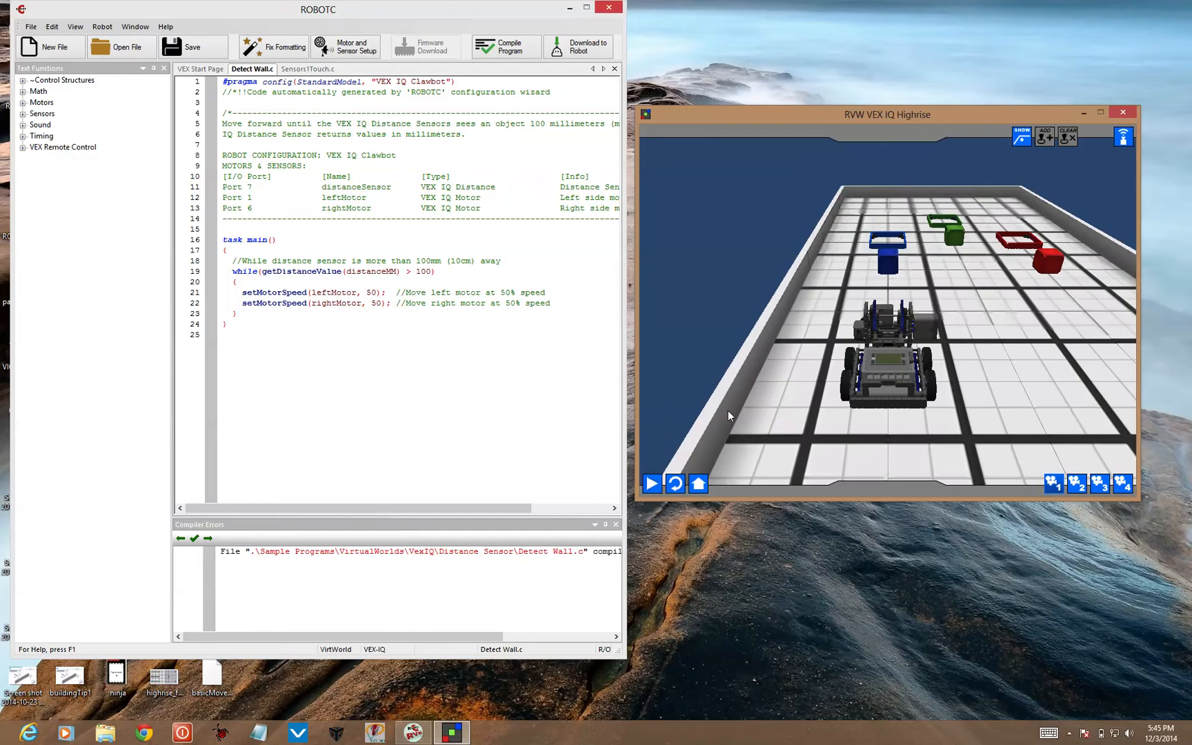
mouse_move(849, 262)
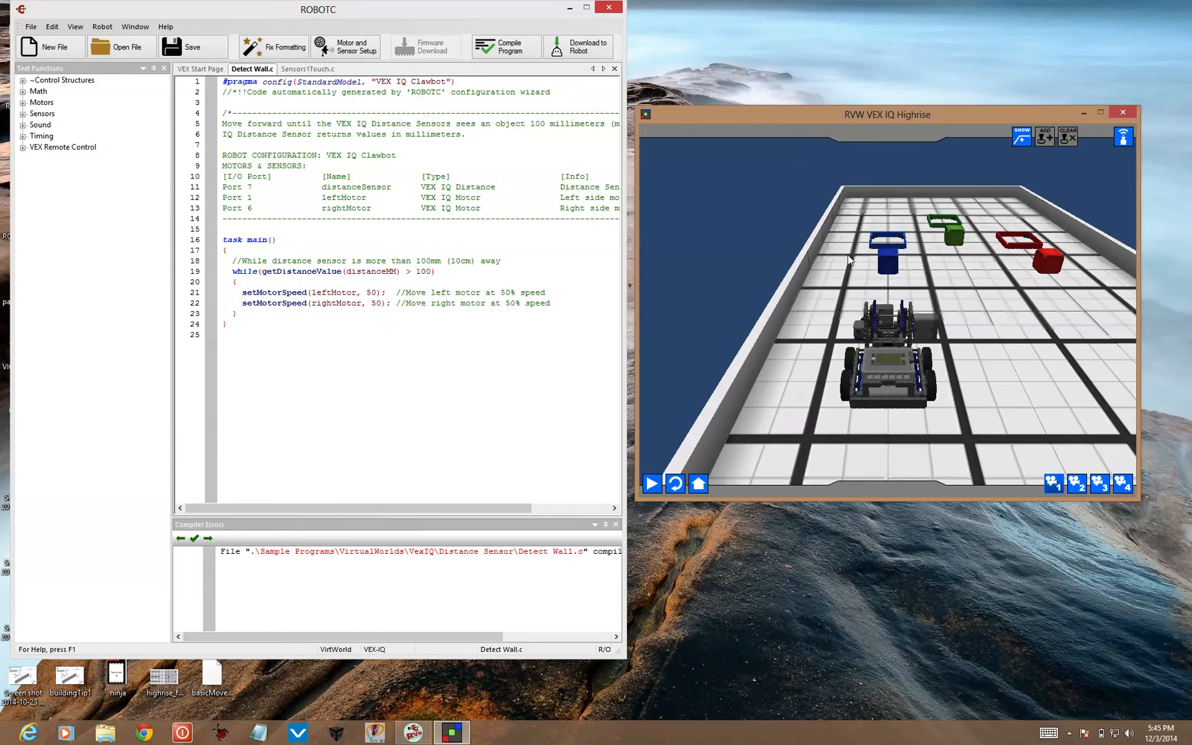
mouse_move(843, 251)
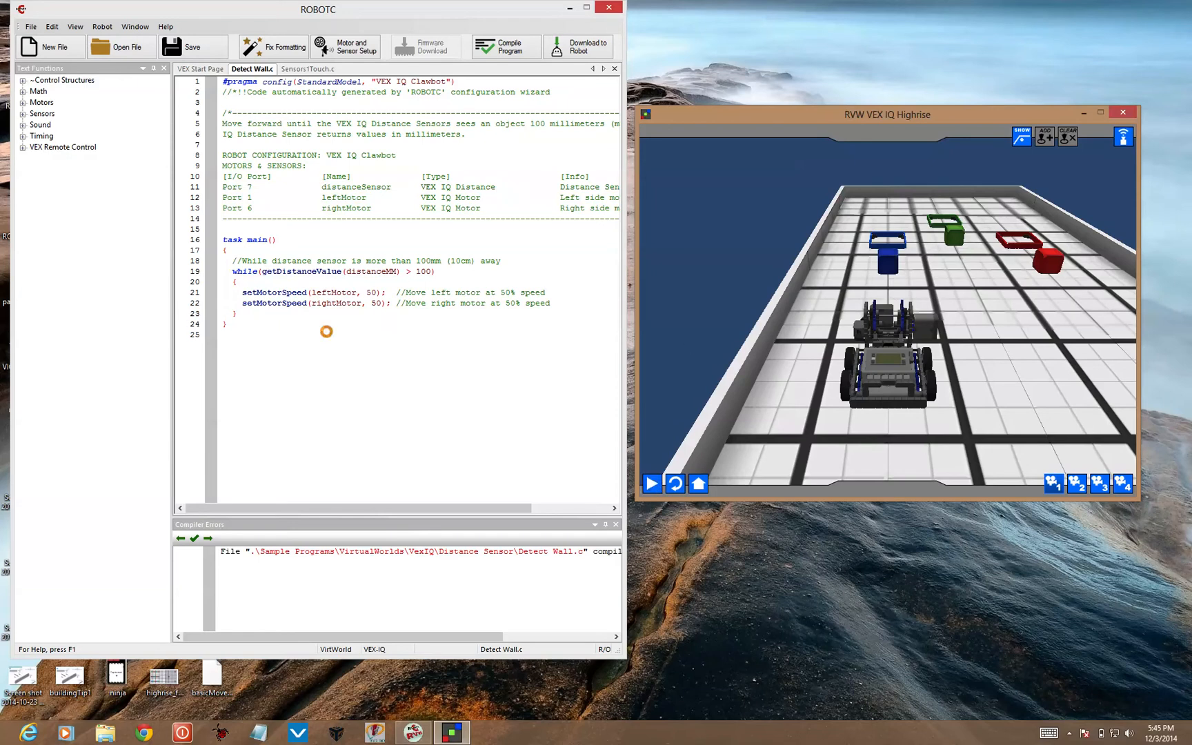
mouse_move(386, 342)
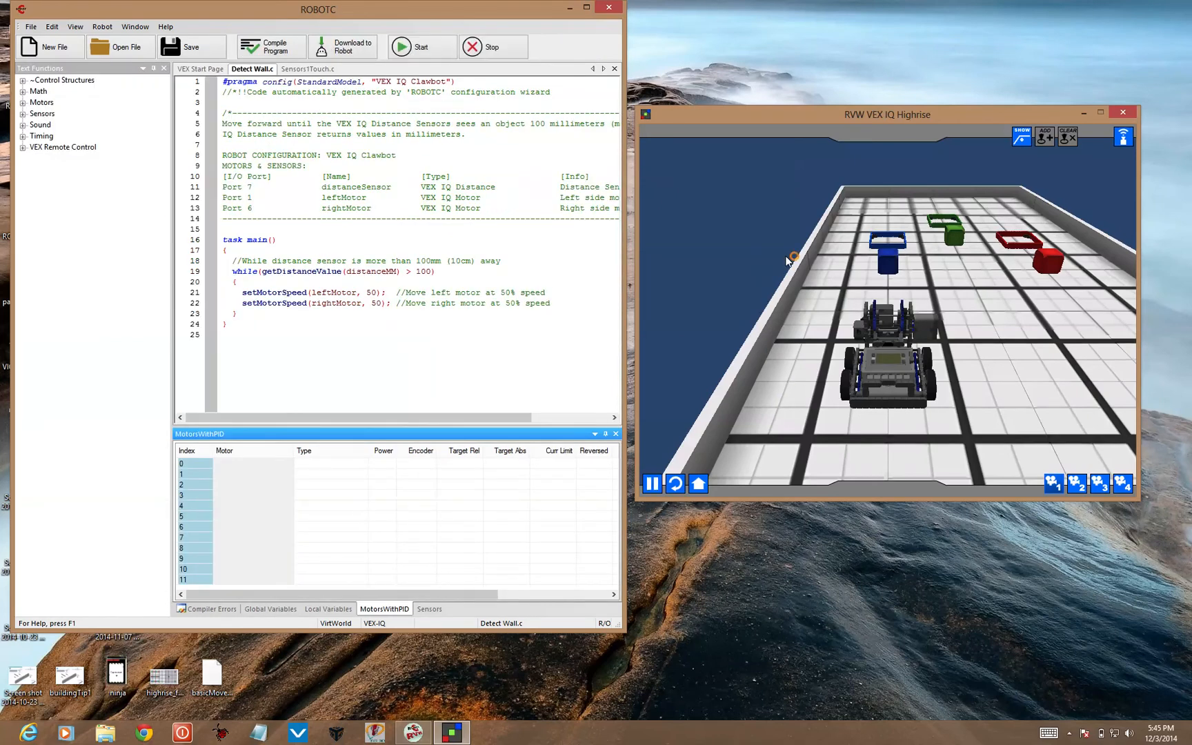
Step: Switch to the overhead camera and reset the robot to its starting position
left_click(421, 47)
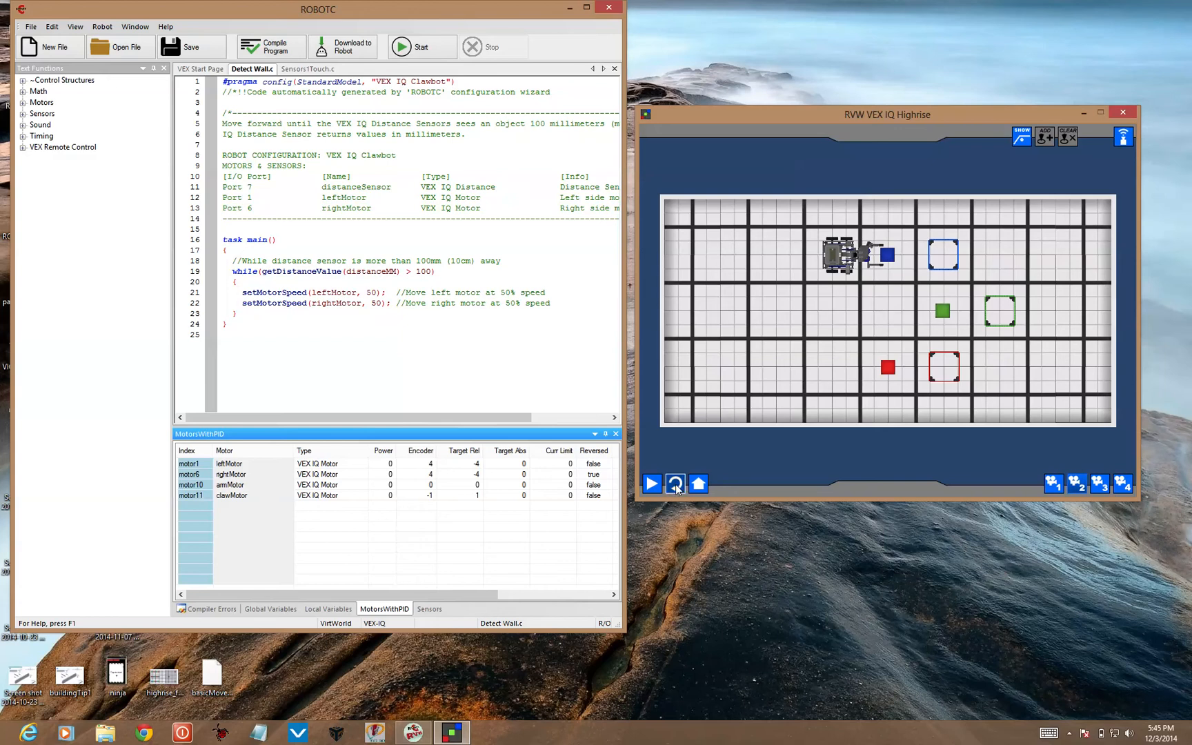
left_click(676, 484)
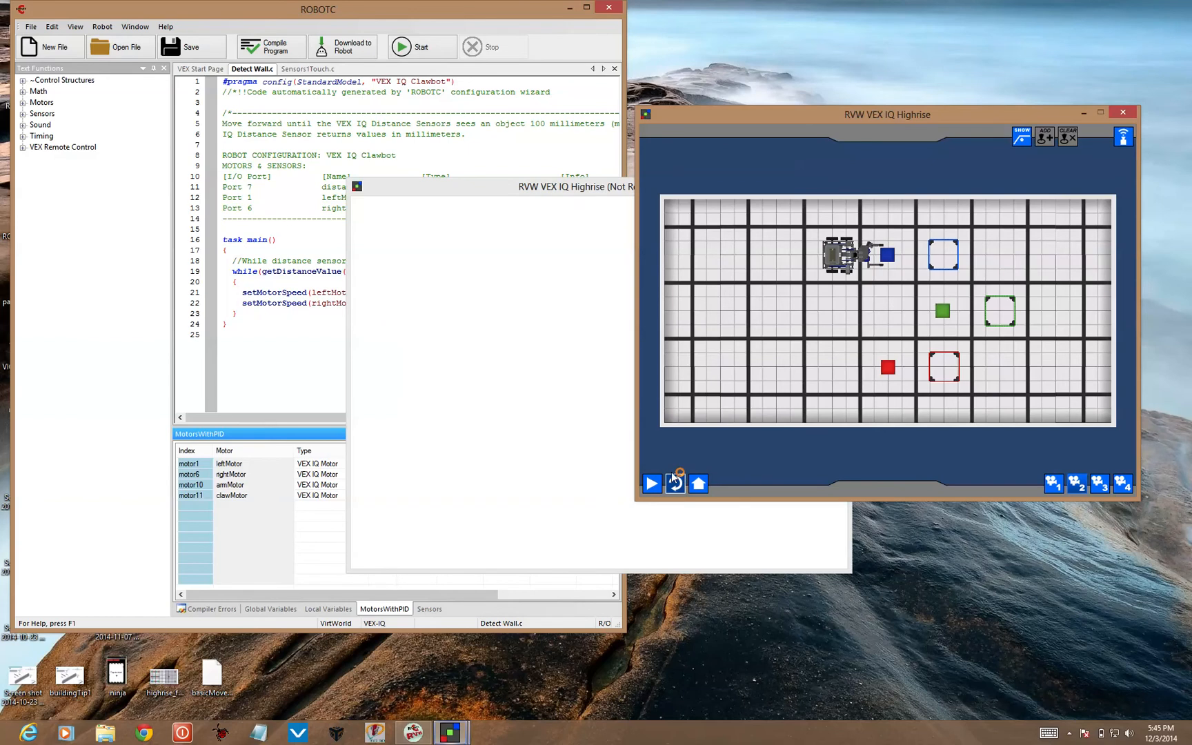
left_click(1099, 485)
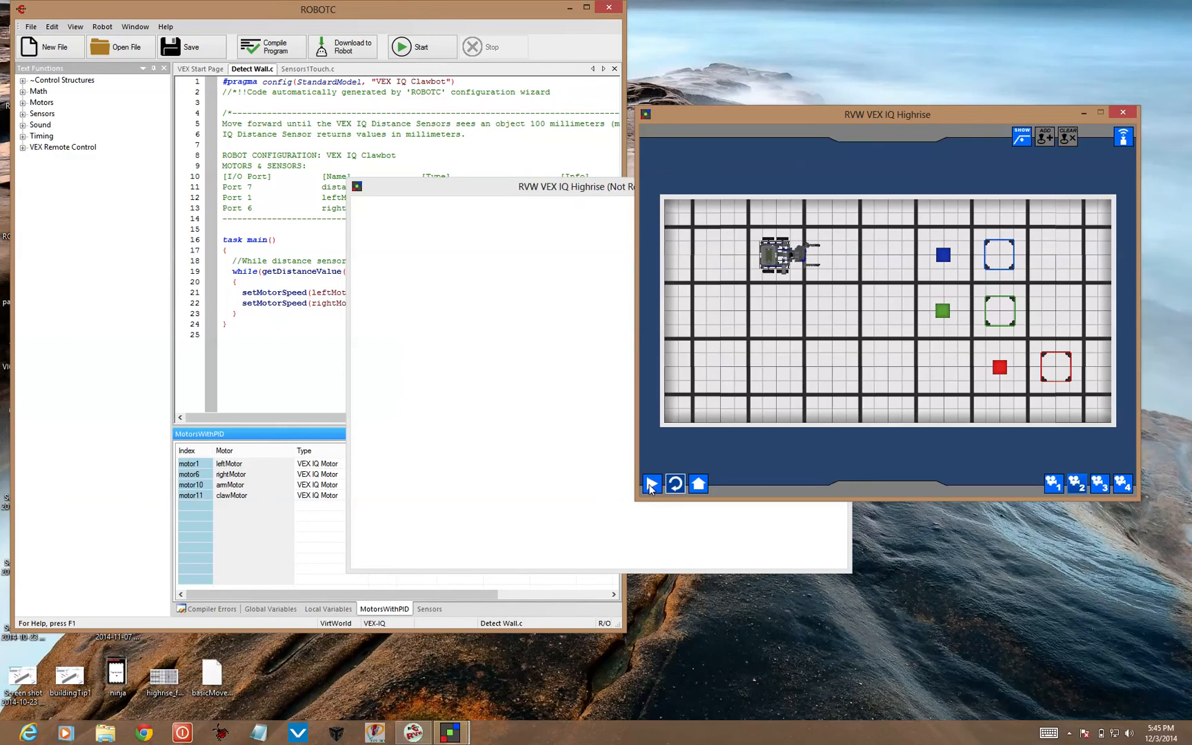
Step: Run Detect Wall so the robot drives forward and stops just short of the blue cube
left_click(653, 484)
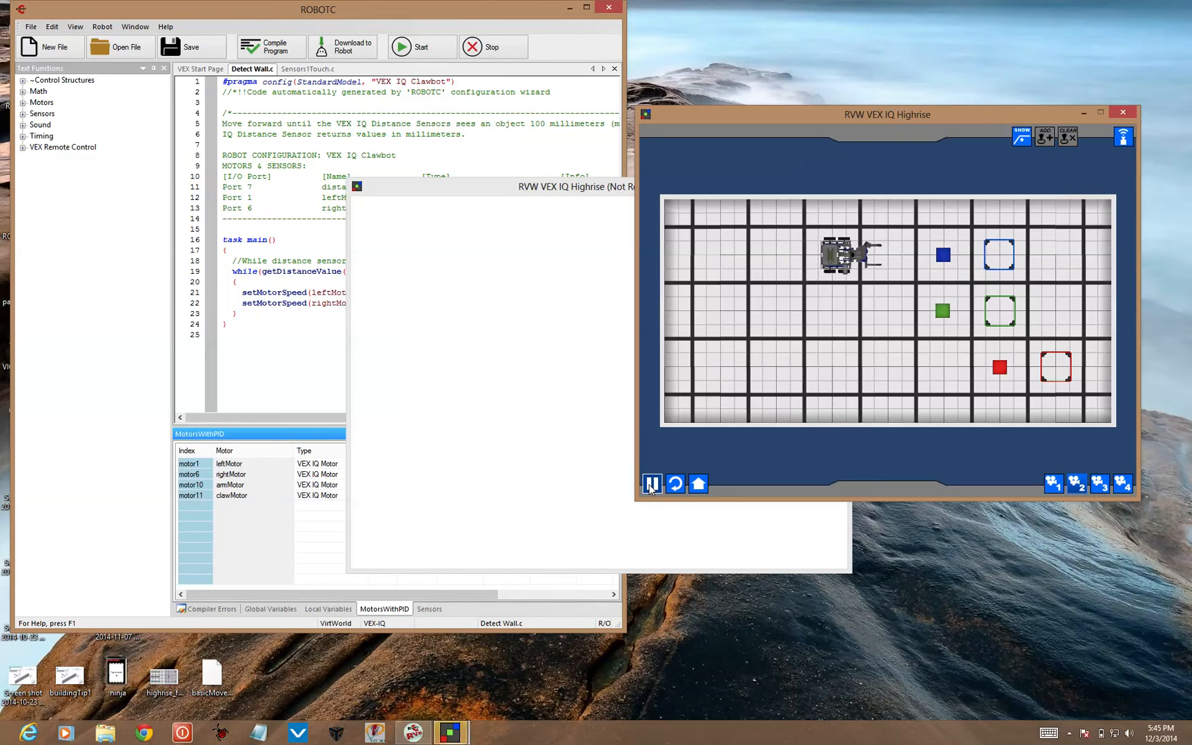
left_click(653, 484)
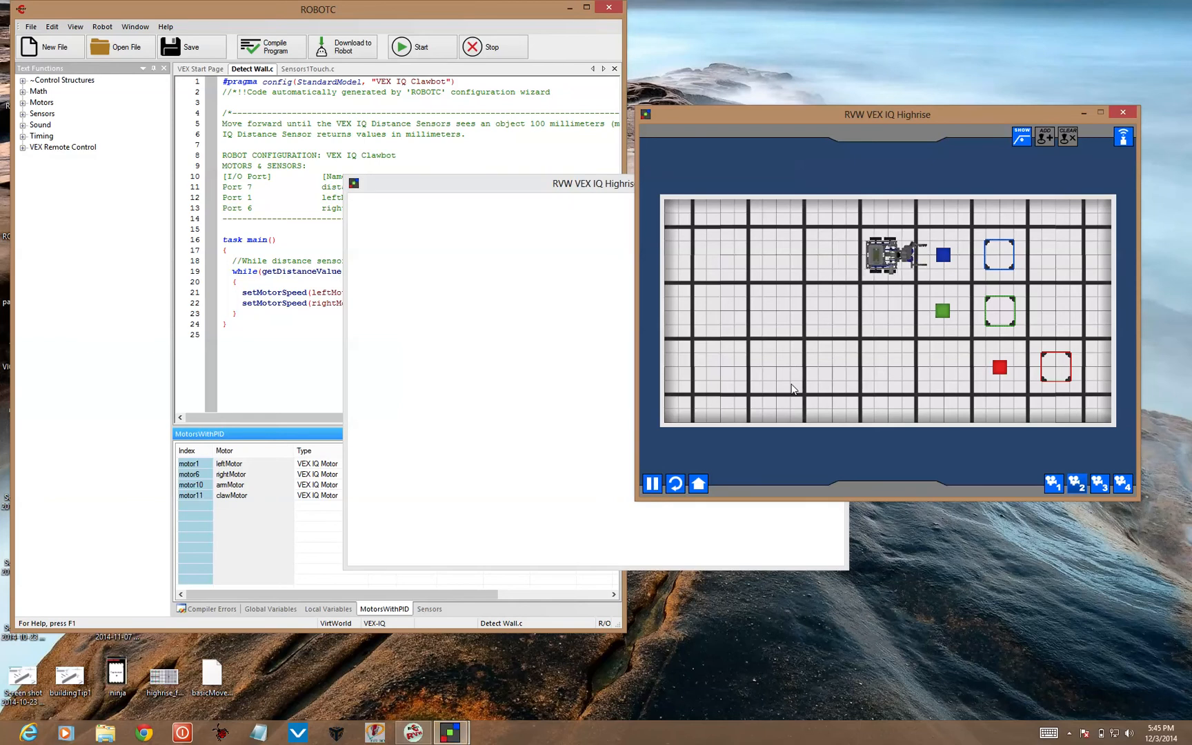
left_click(652, 484)
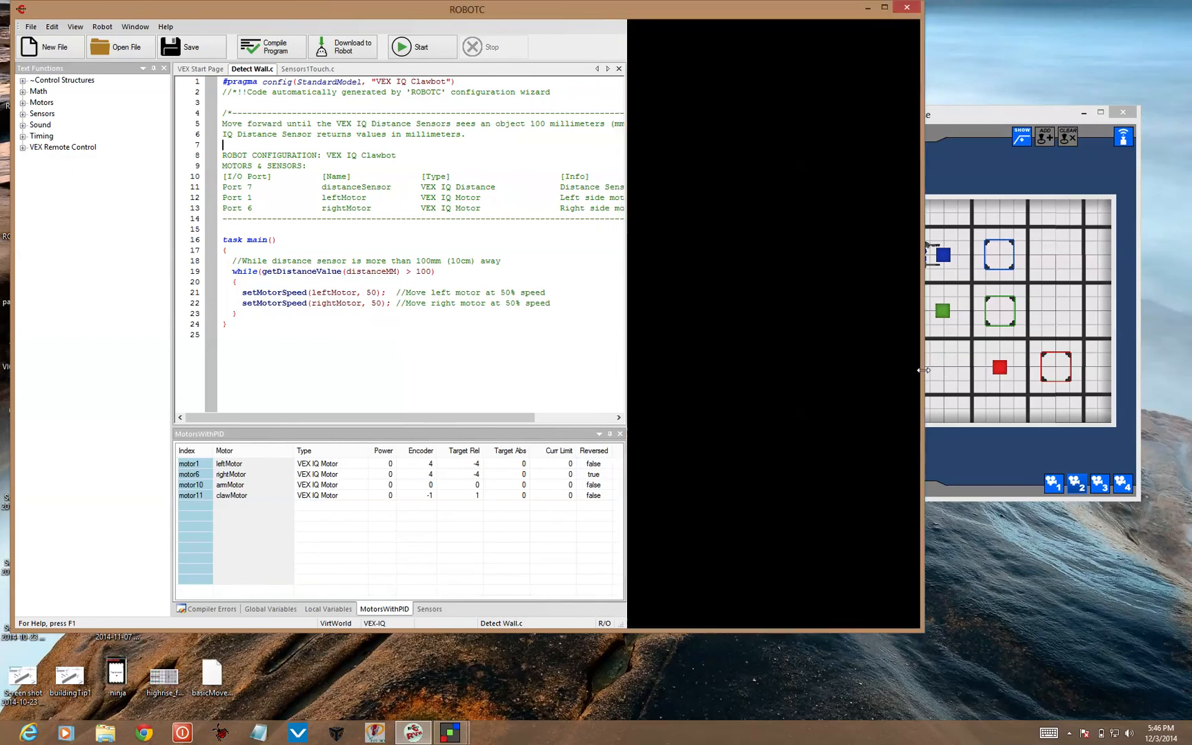
Step: Read through Sensors1Touch.c's grabBlock, raiseArm, forwardUntilBump and moveBackwardsToStart functions down to task main
left_click(308, 69)
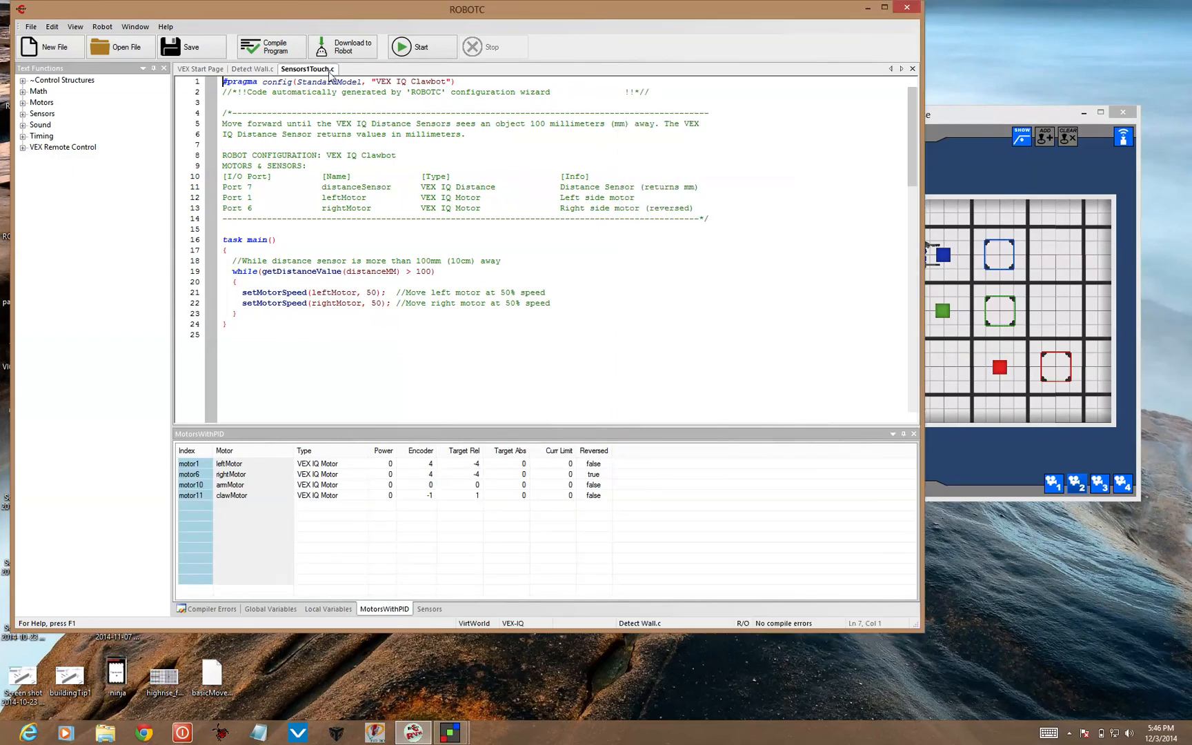
mouse_move(720, 289)
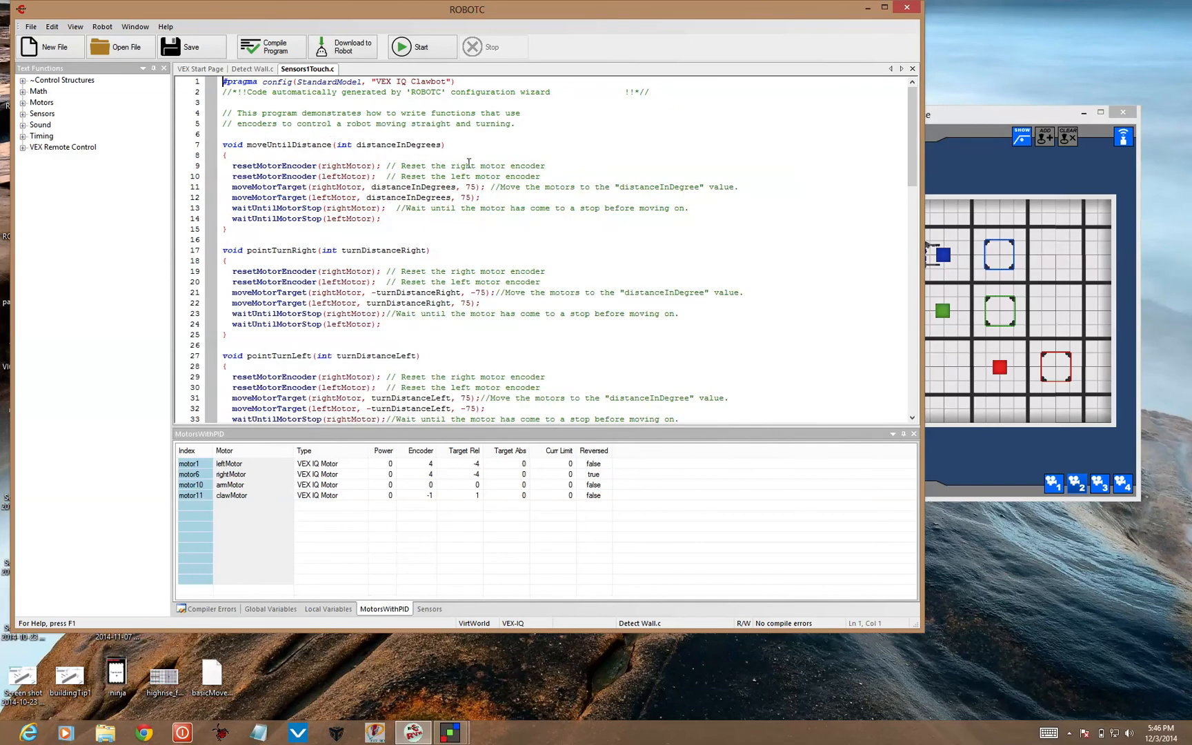
mouse_move(524, 236)
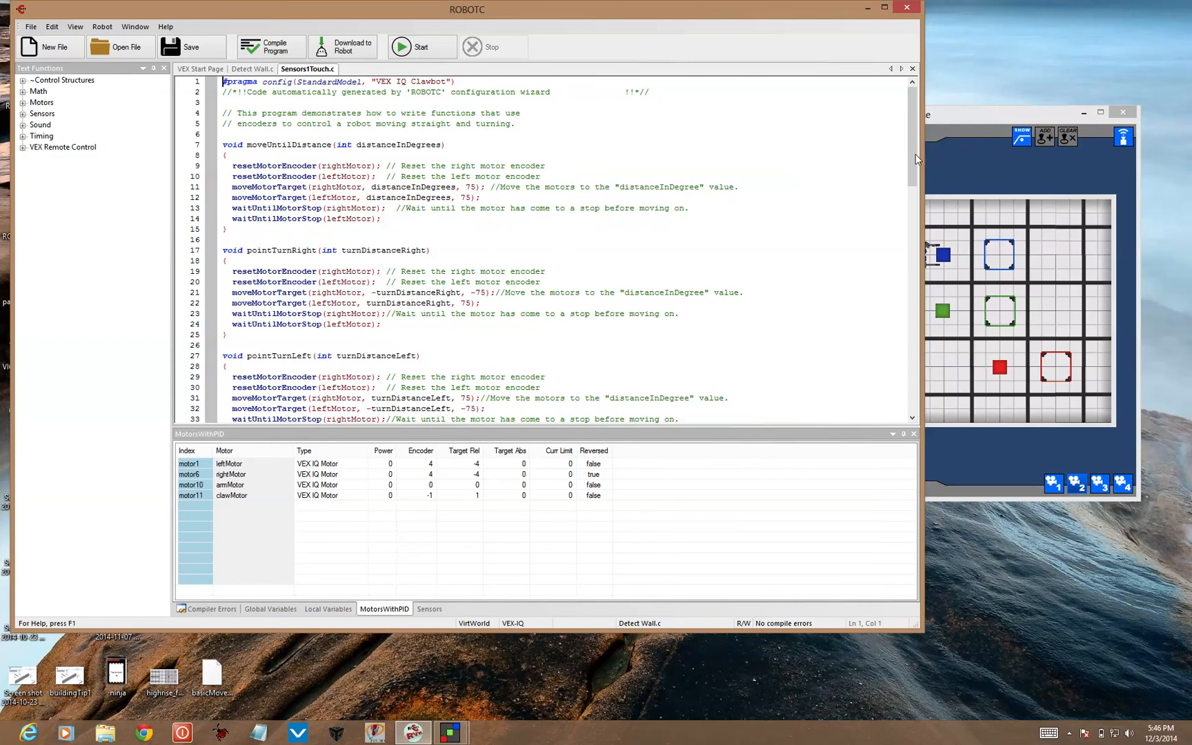
scroll("down", 3)
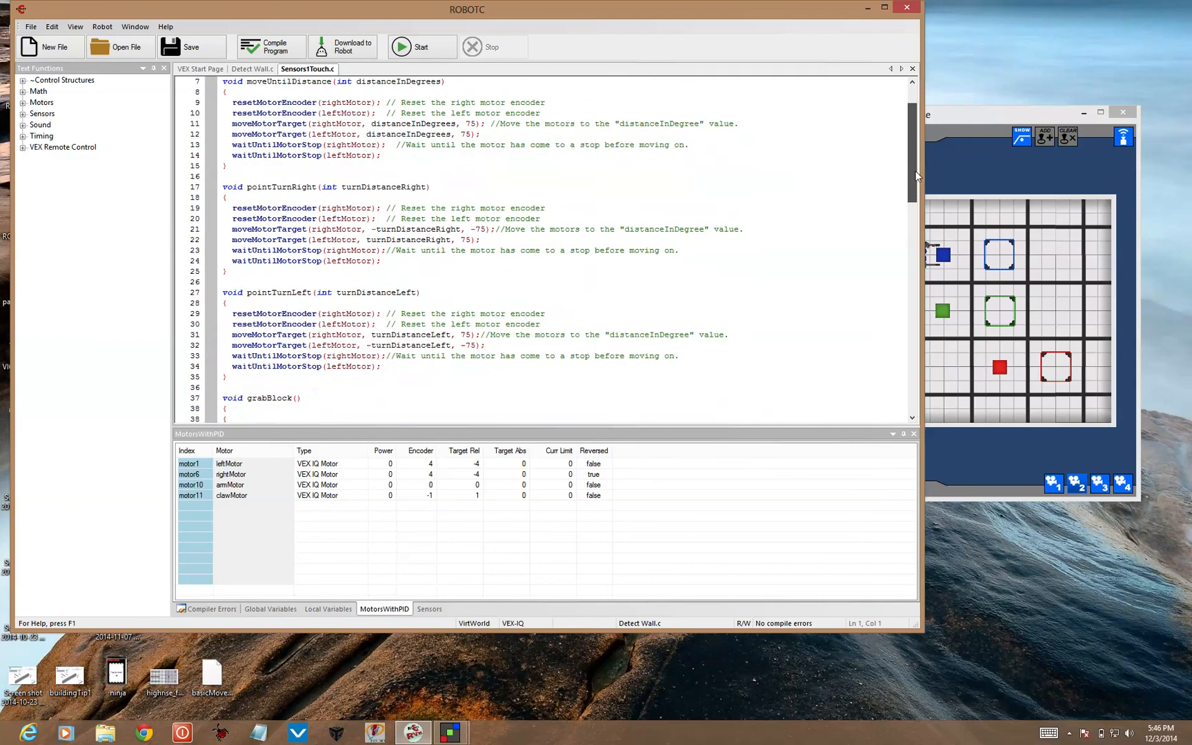
scroll("down", 3)
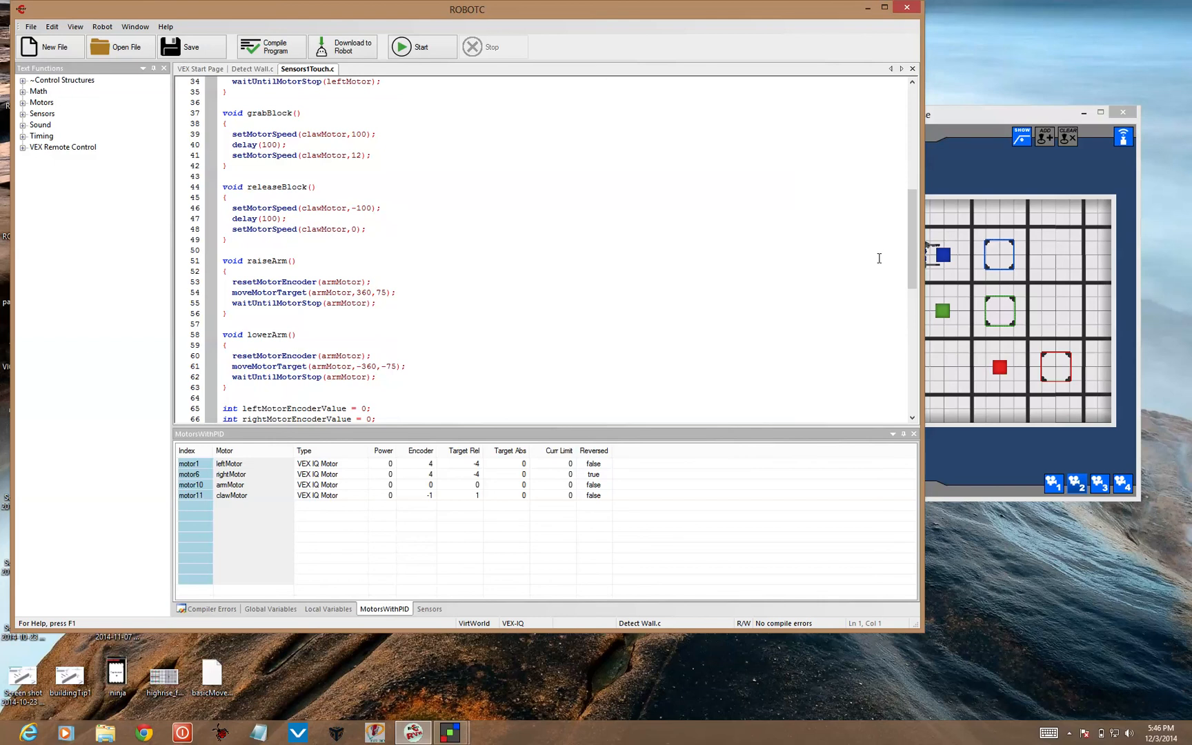
scroll("down", 3)
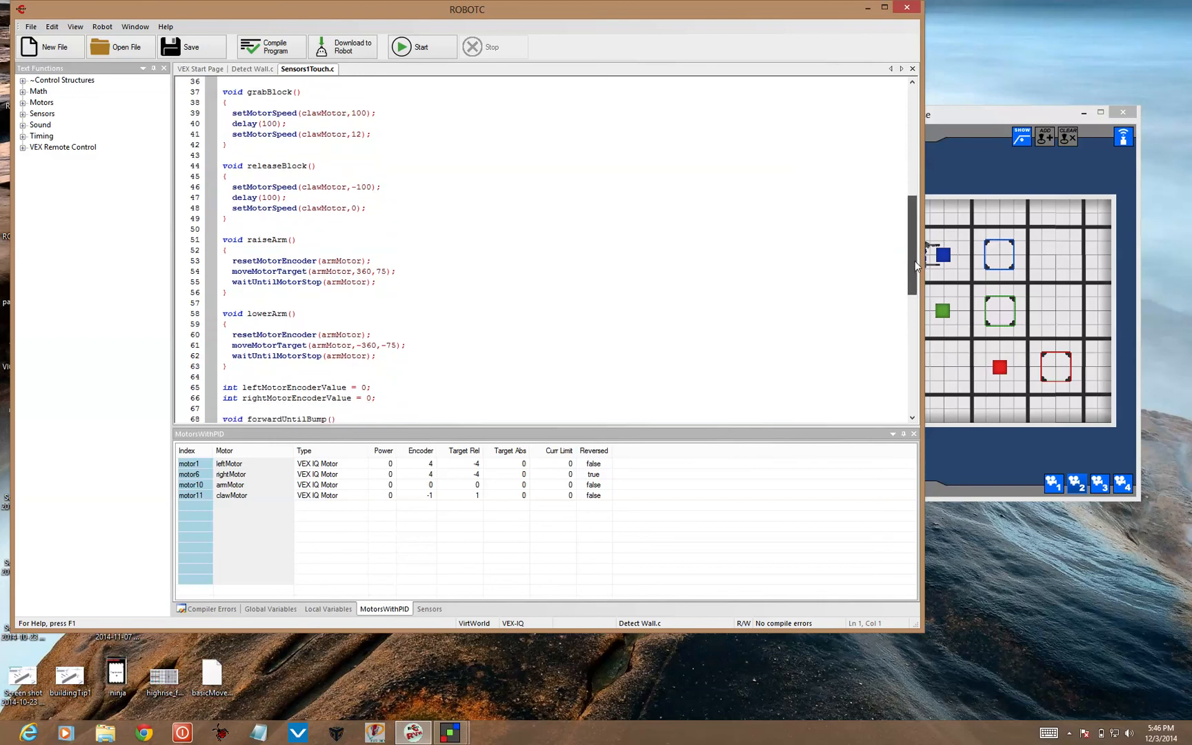
scroll("down", 3)
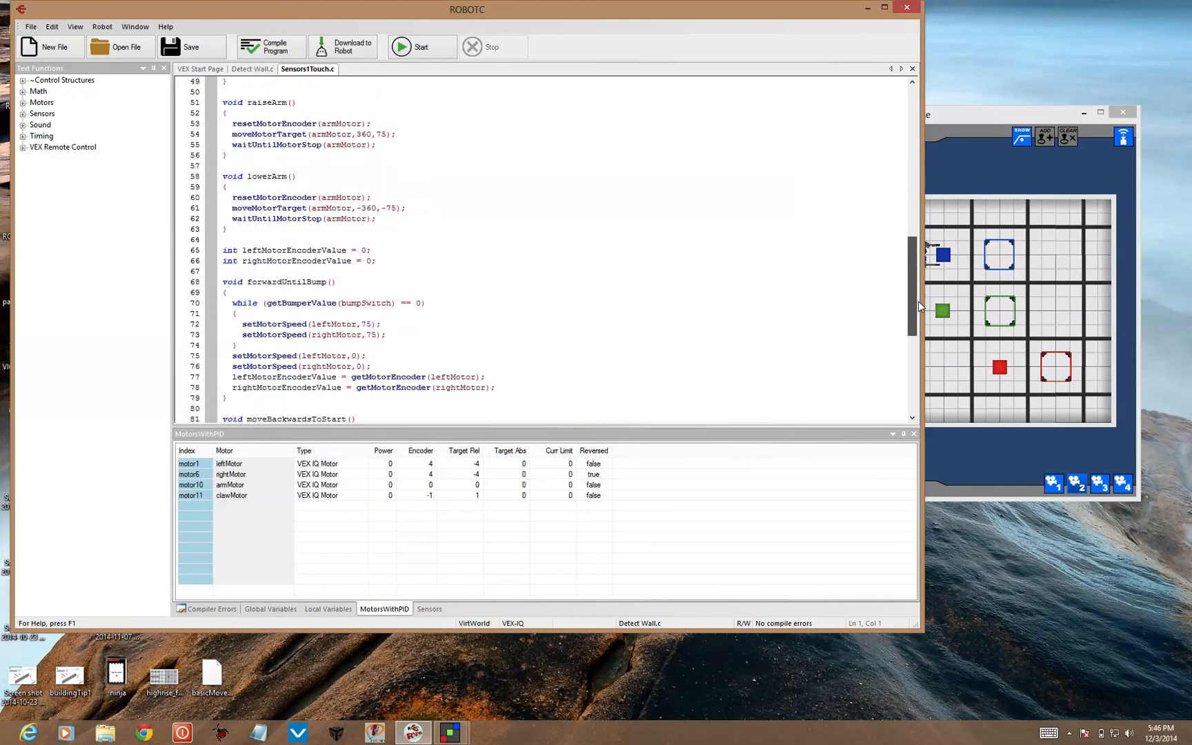
scroll("down", 3)
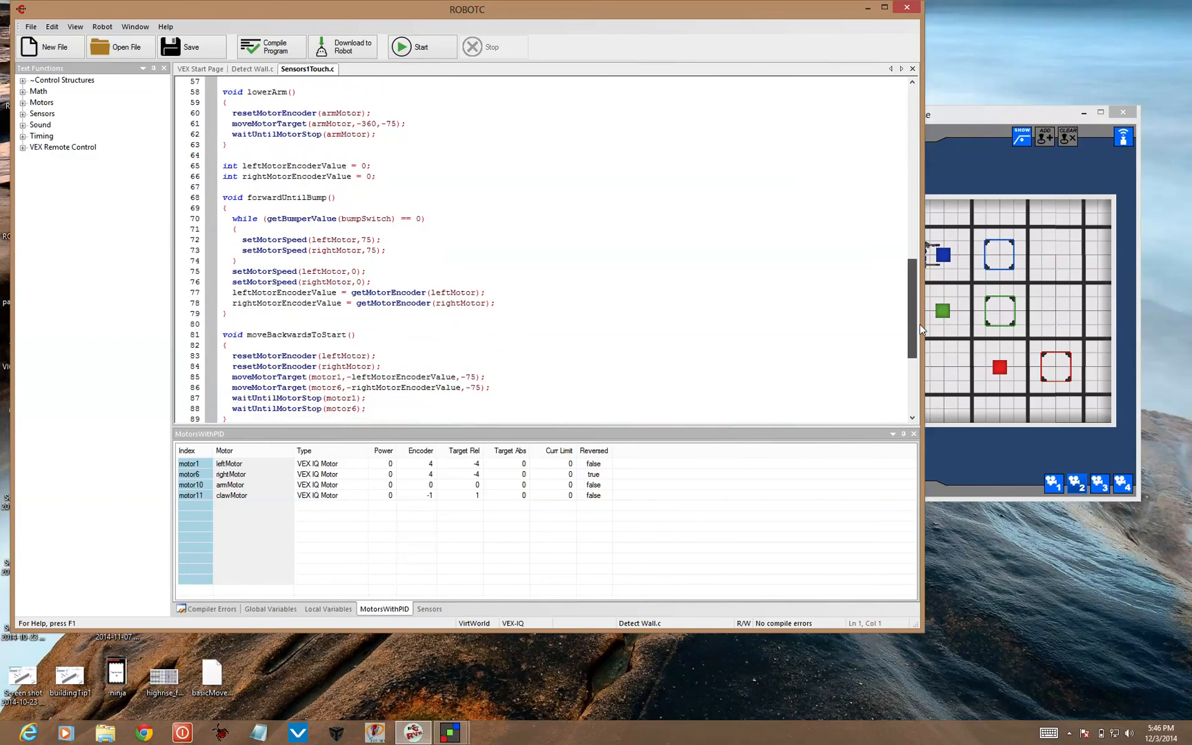
left_click(385, 348)
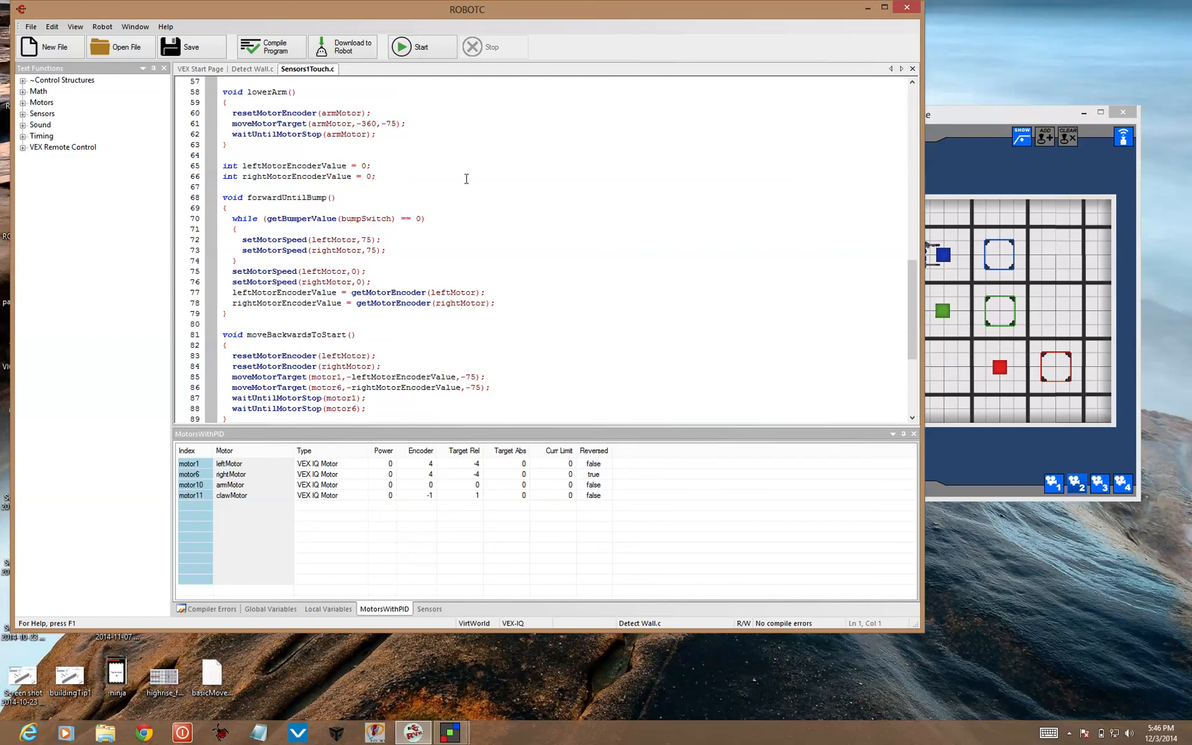
mouse_move(712, 331)
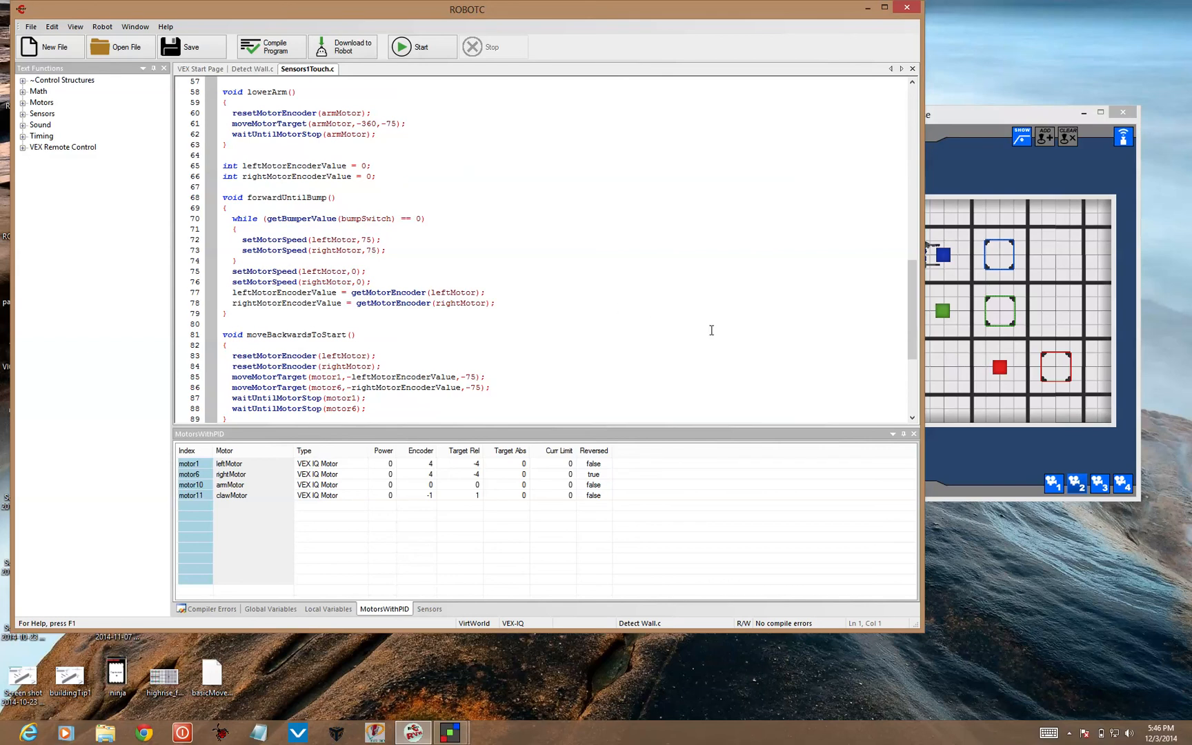
mouse_move(654, 332)
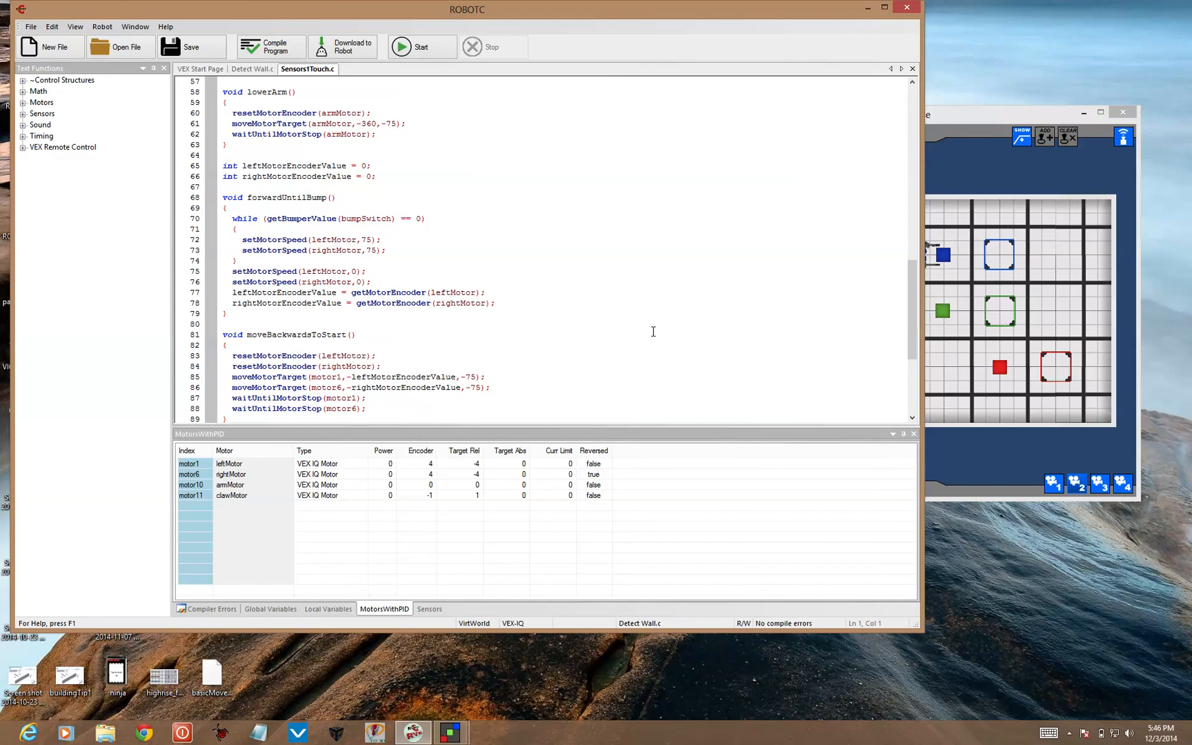
scroll("down", 3)
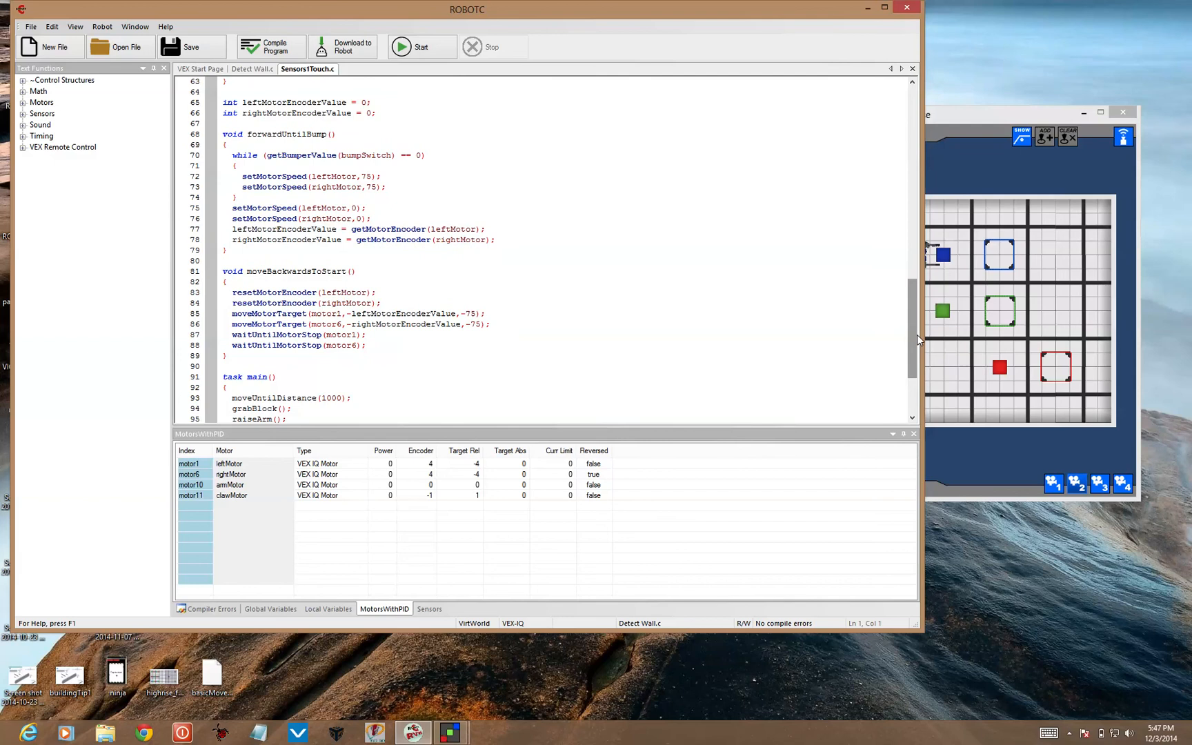